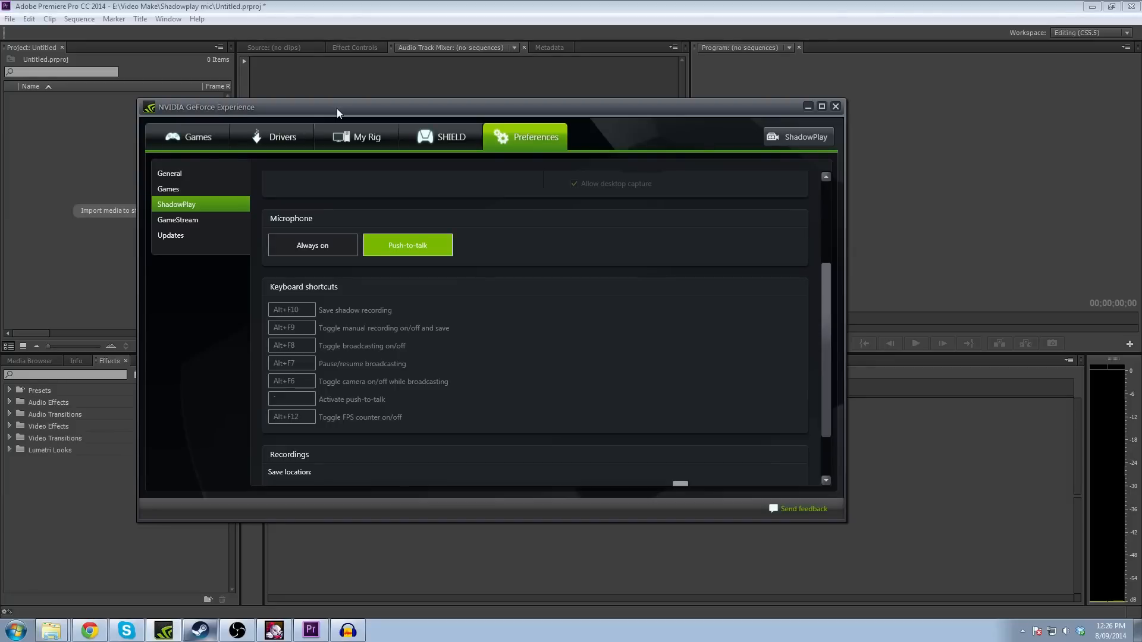
mouse_move(339, 122)
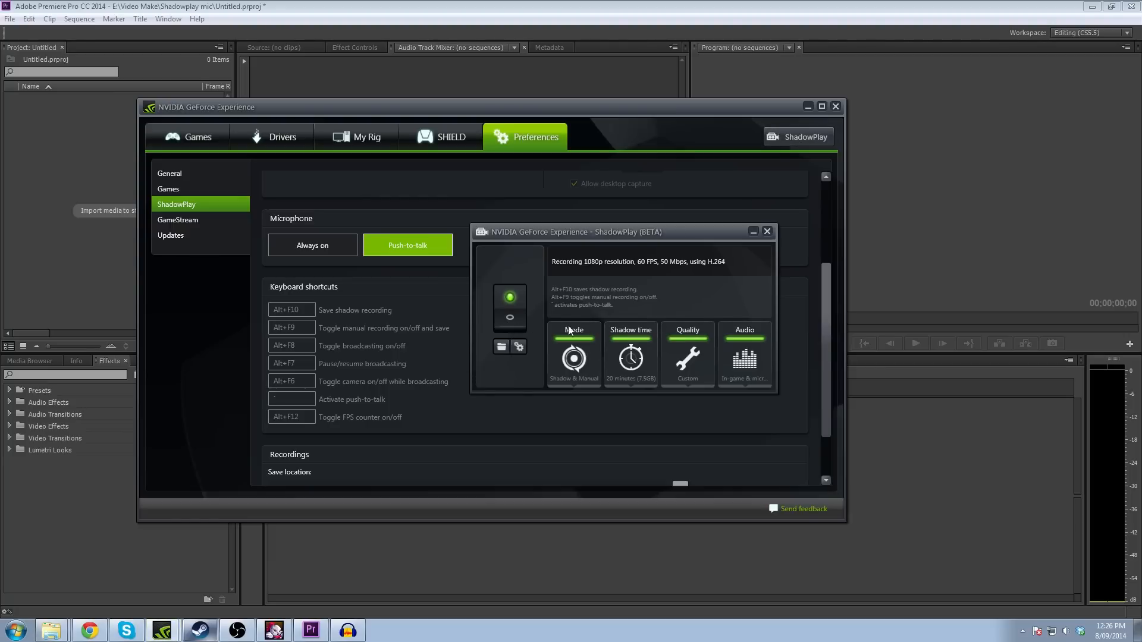
mouse_move(543, 355)
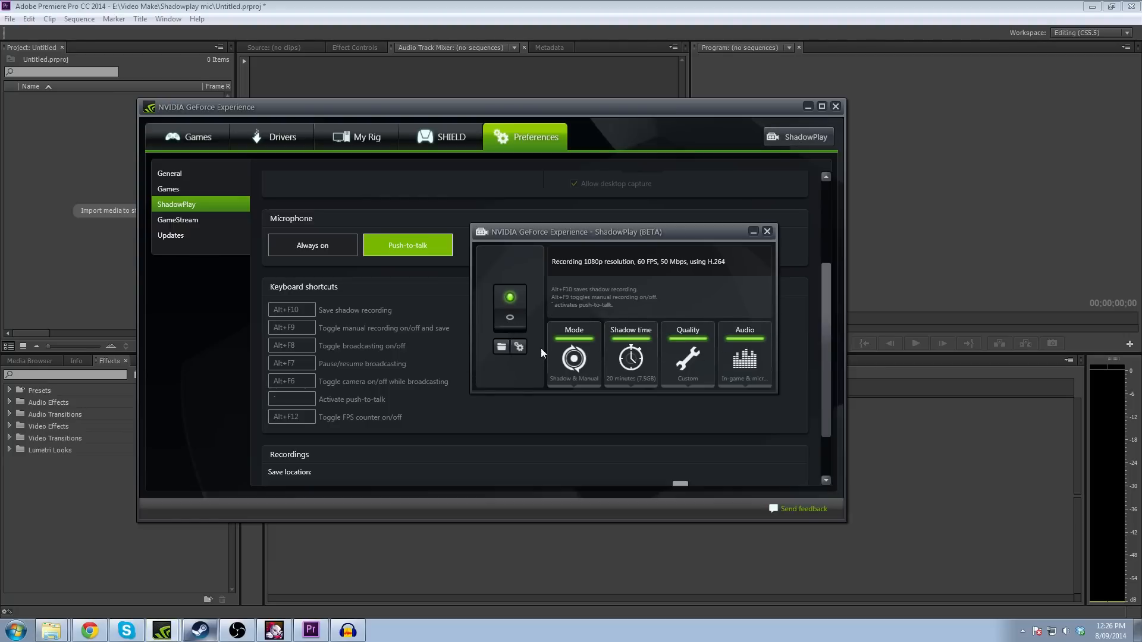
mouse_move(718, 311)
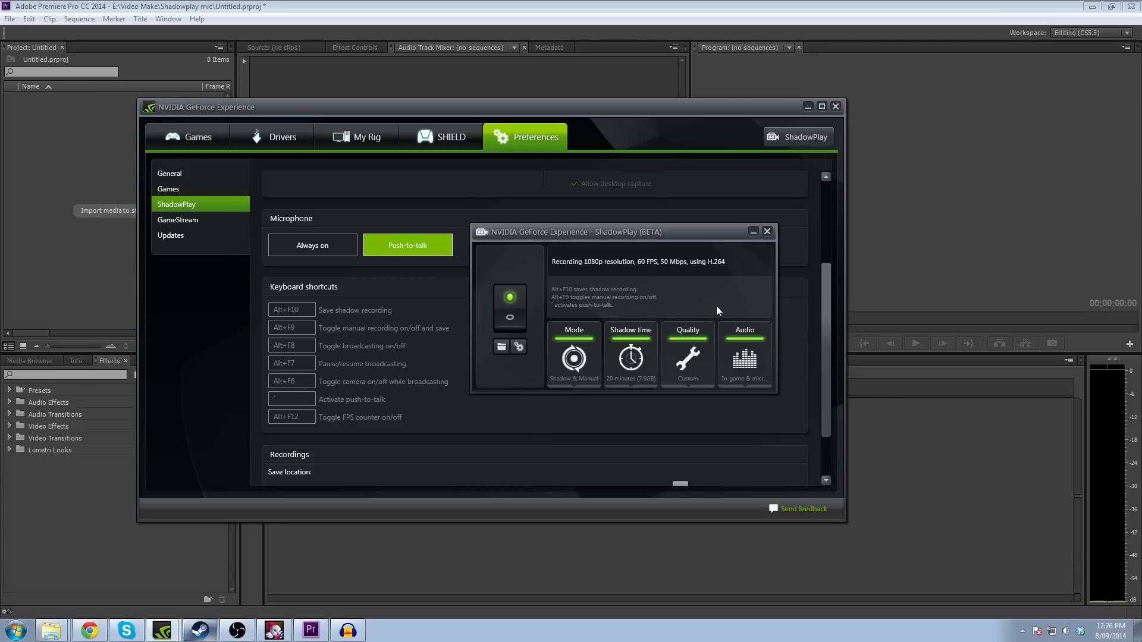
mouse_move(646, 372)
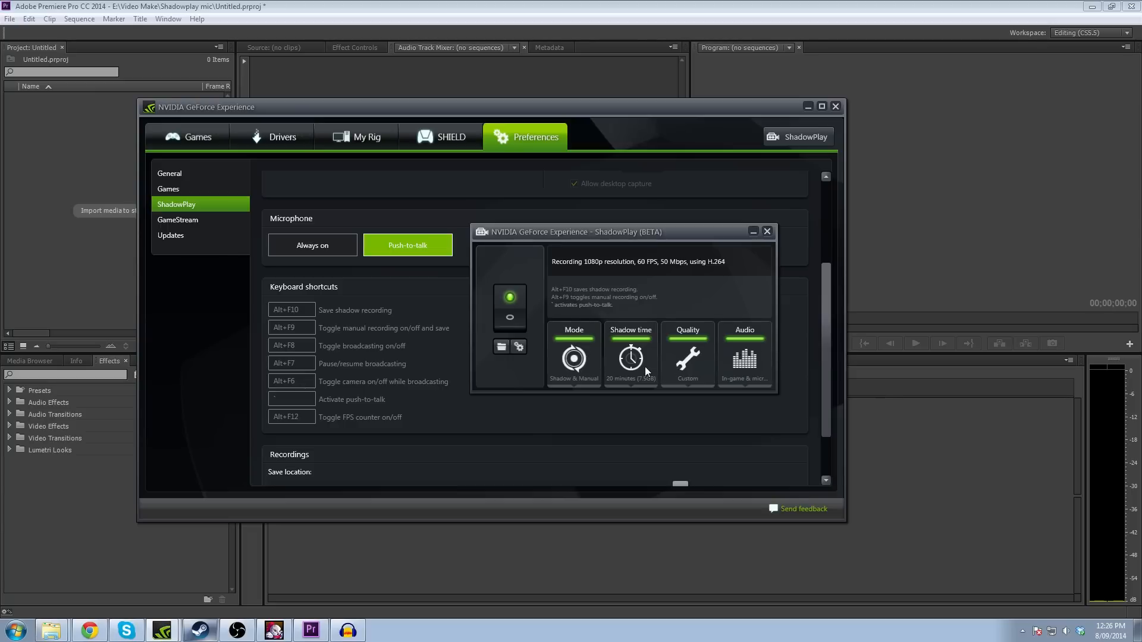
mouse_move(634, 360)
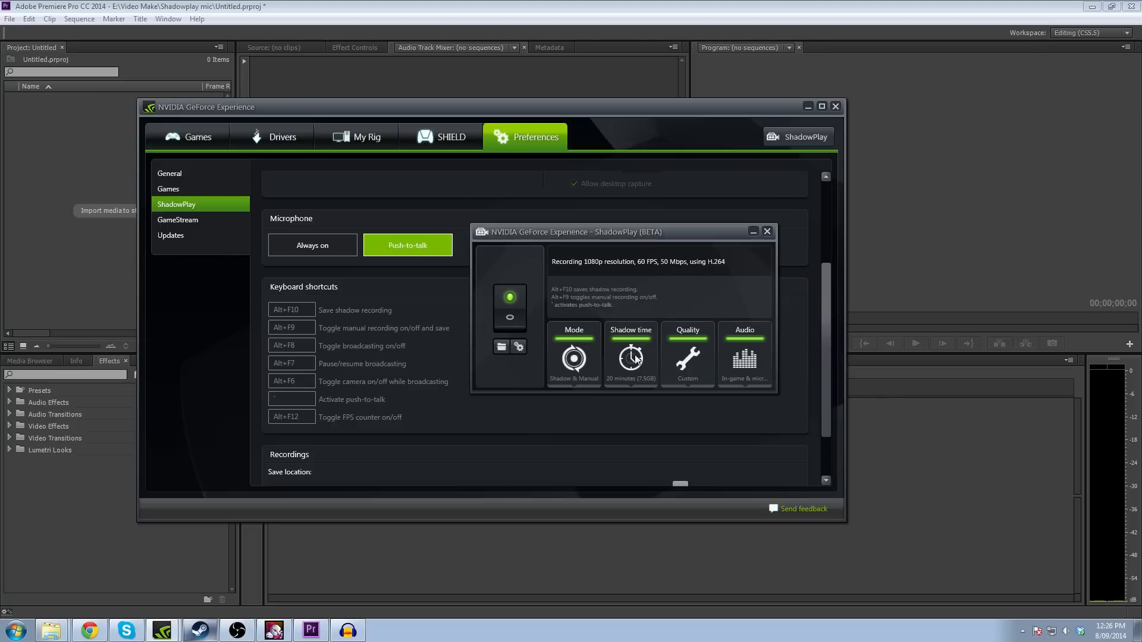
Keep ShadowPlay audio capture on In-game & microphone and close the ShadowPlay panel.
left_click(743, 355)
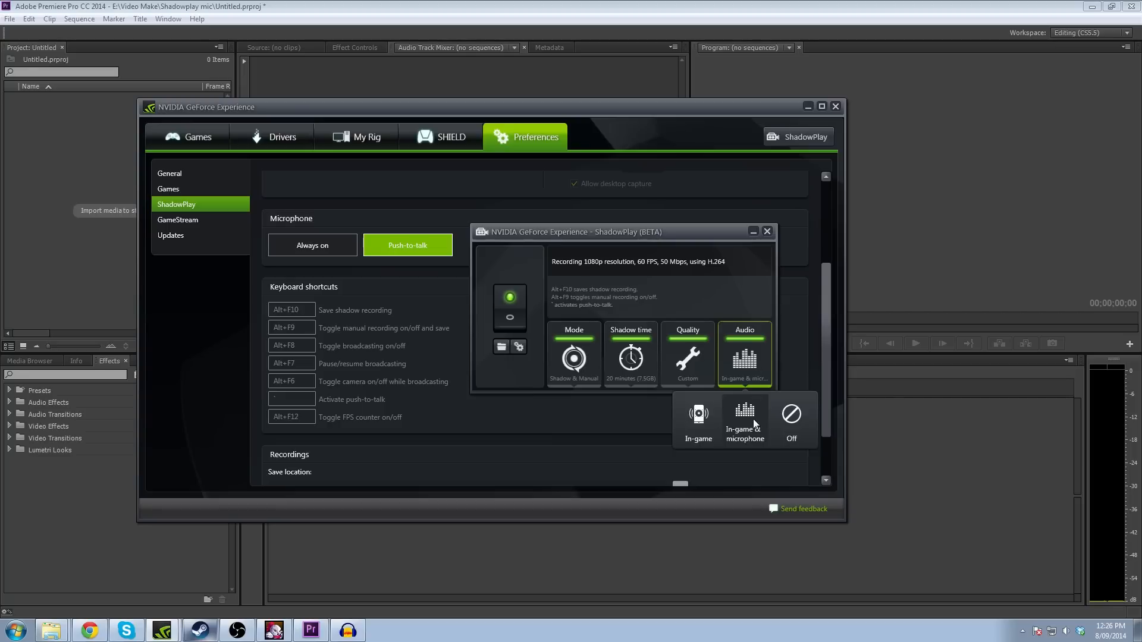
mouse_move(751, 437)
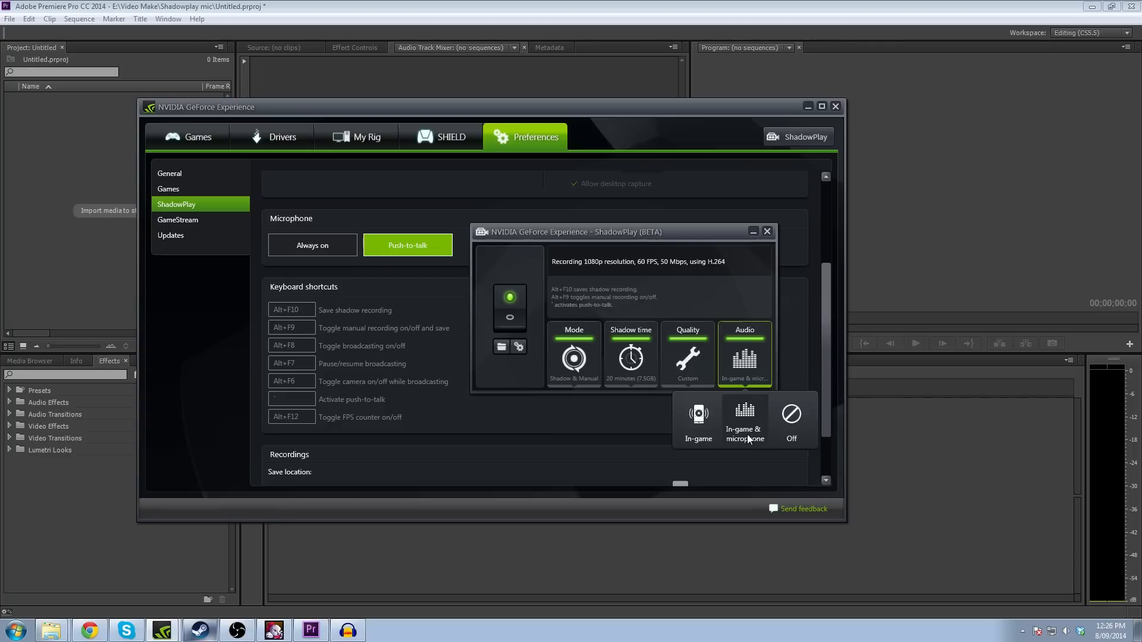
left_click(743, 420)
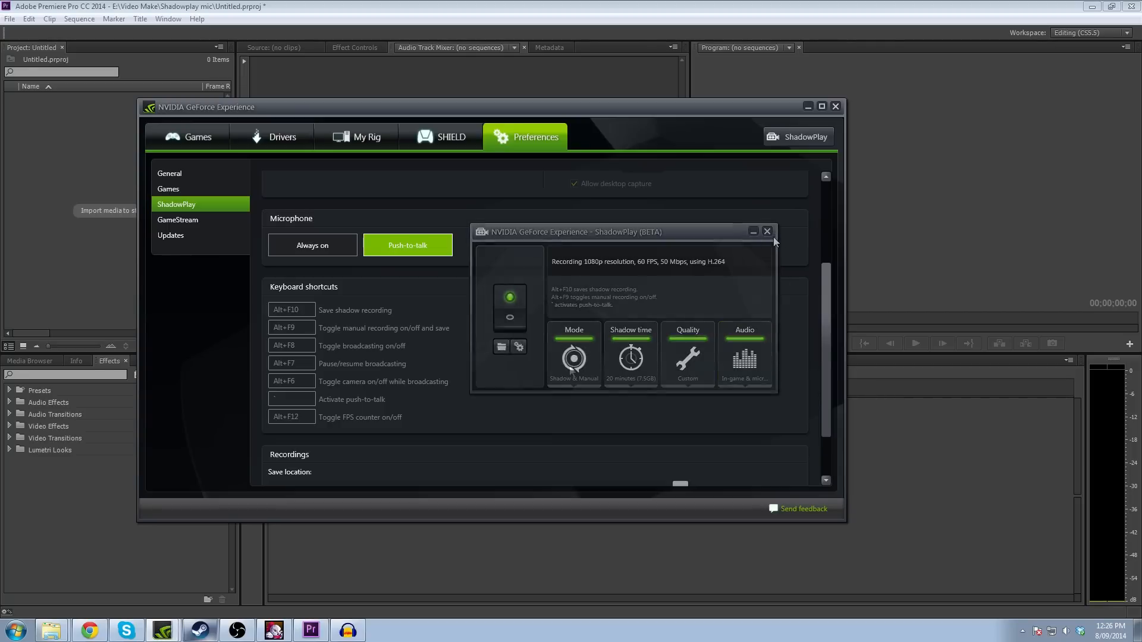
left_click(766, 230)
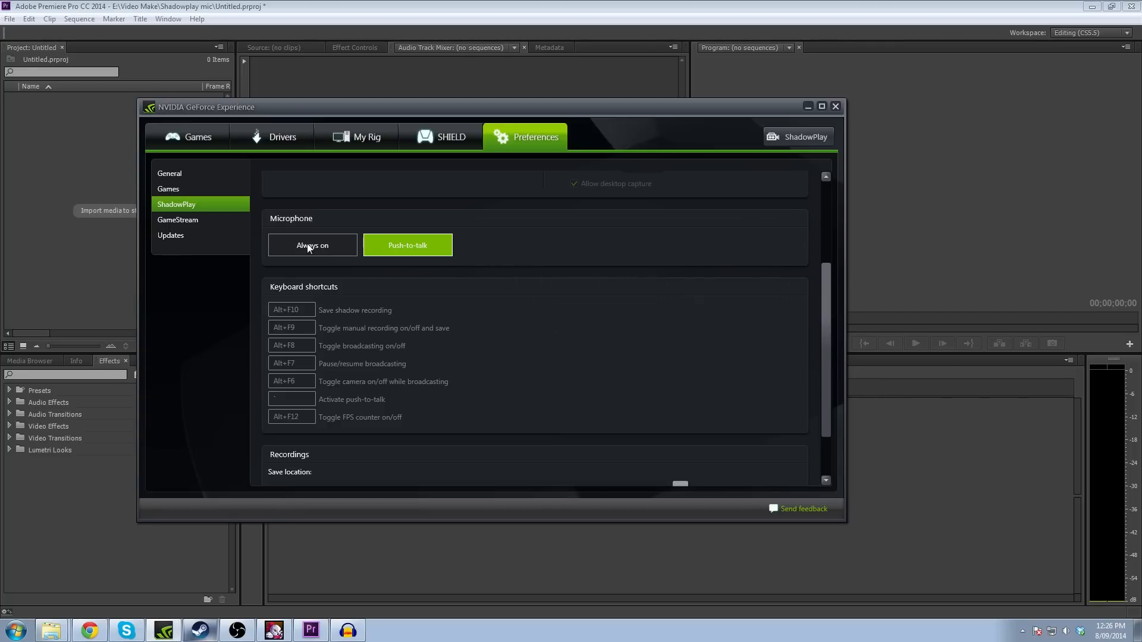
Toggle the microphone to Always on and back to Push-to-talk.
left_click(311, 245)
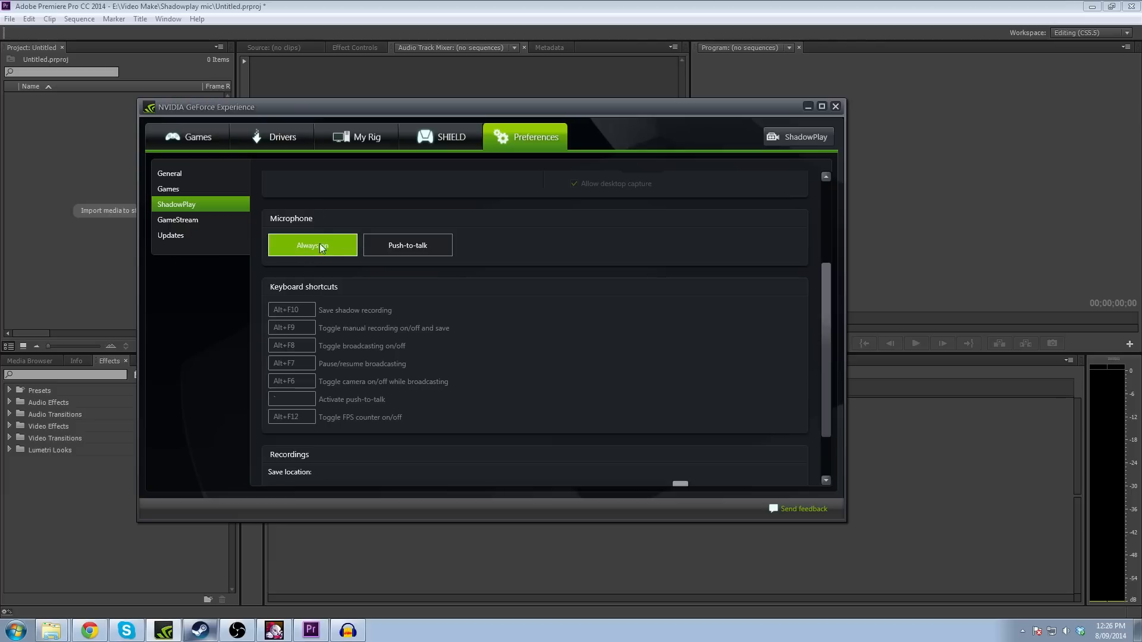
left_click(407, 245)
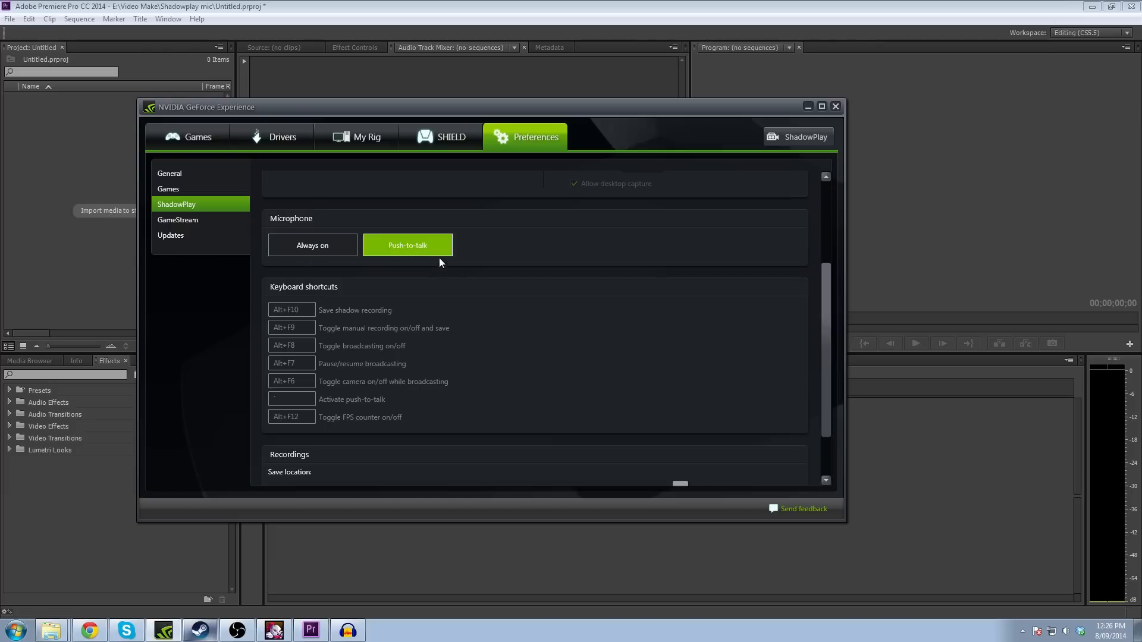
mouse_move(390, 406)
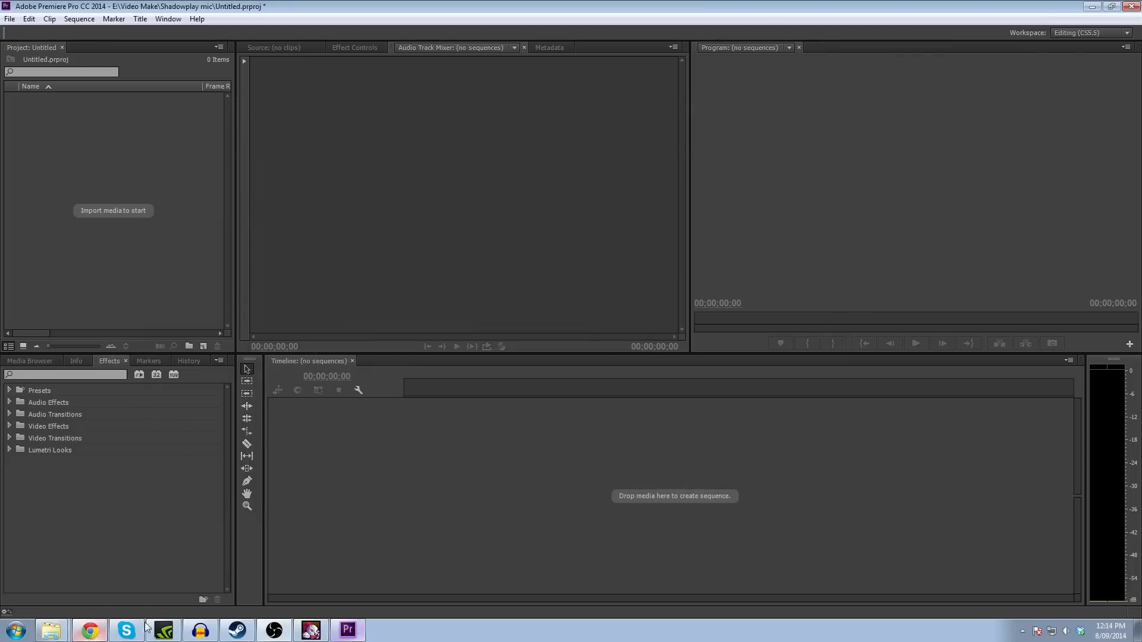
Launch Chrome from the taskbar to reach the Audacity download page.
left_click(88, 630)
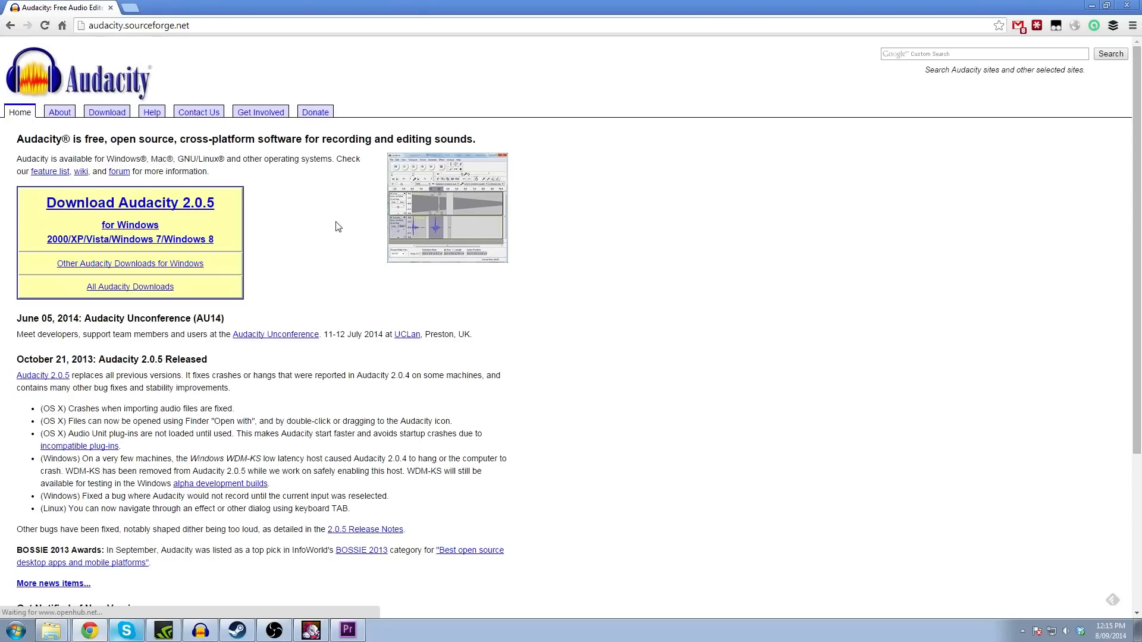
mouse_move(329, 221)
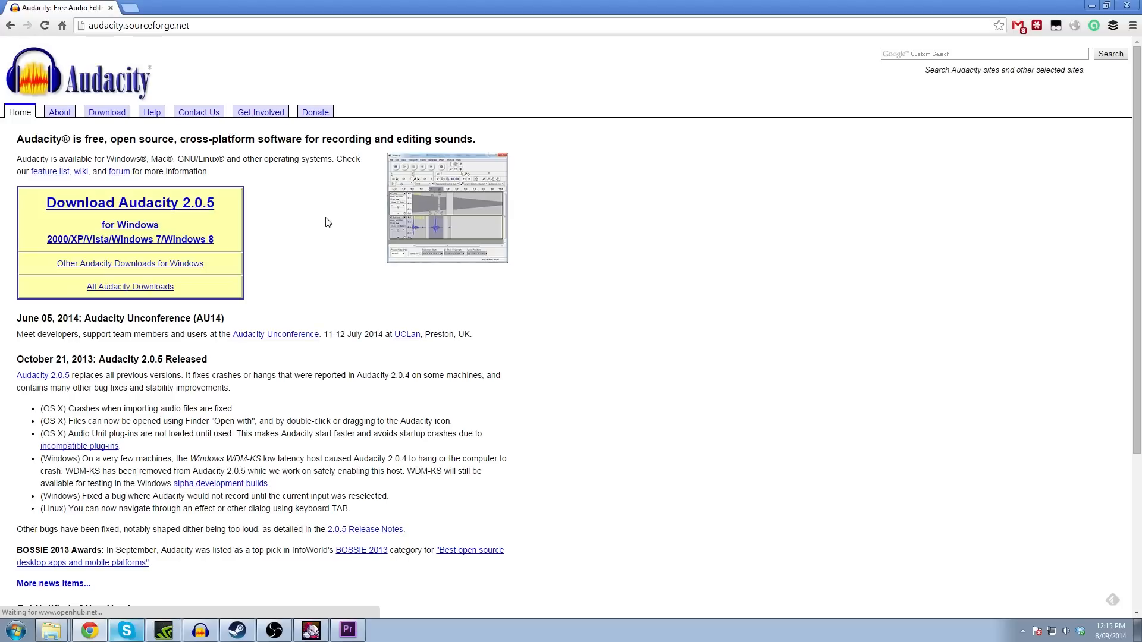
Switch to Audacity and select the Yeti microphone for recording and Tt eSPORTS speakers for playback.
left_click(346, 630)
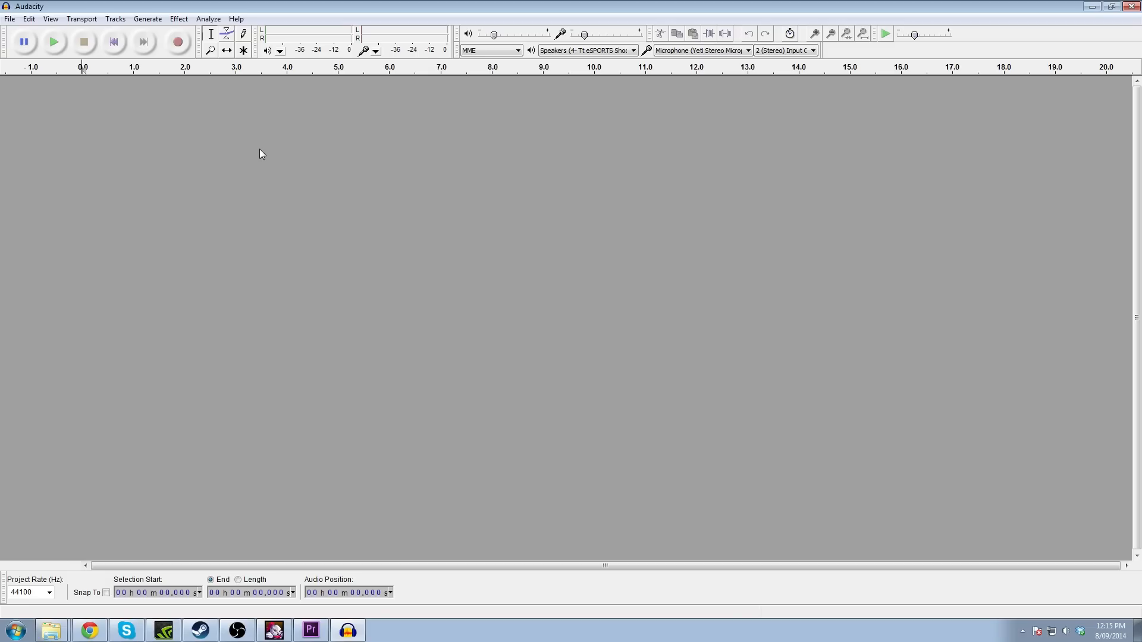
mouse_move(907, 99)
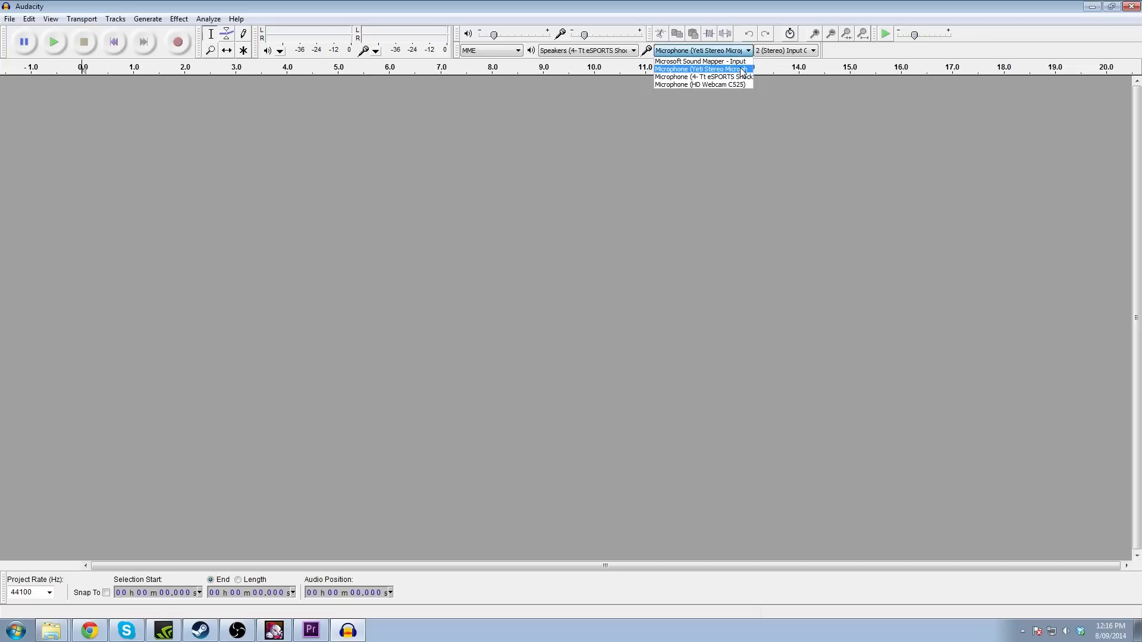
left_click(701, 69)
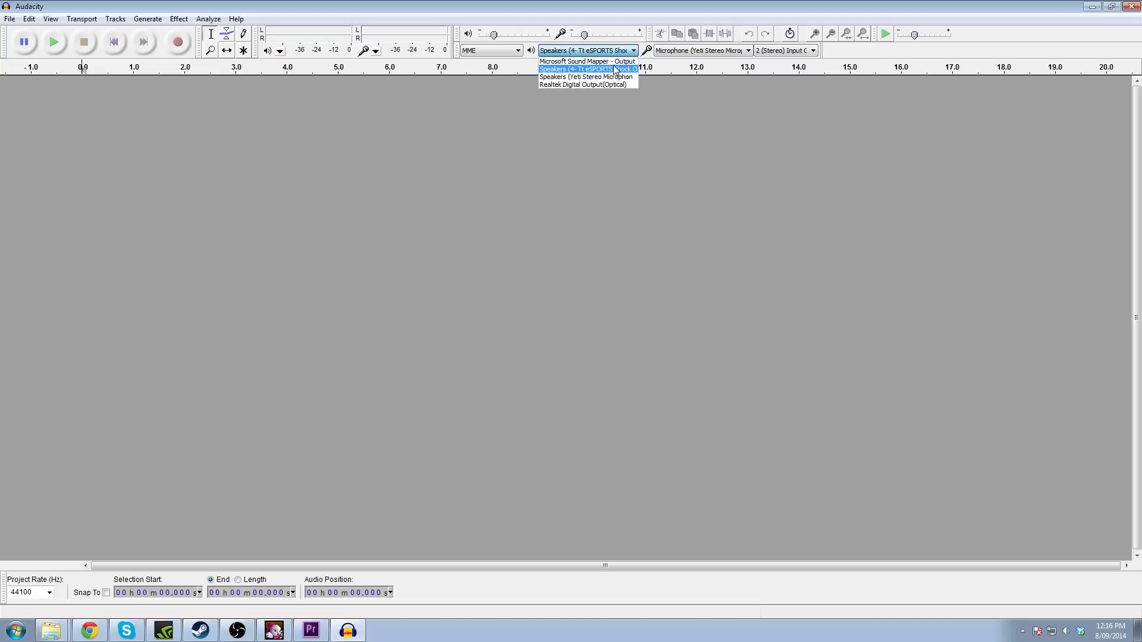
left_click(586, 69)
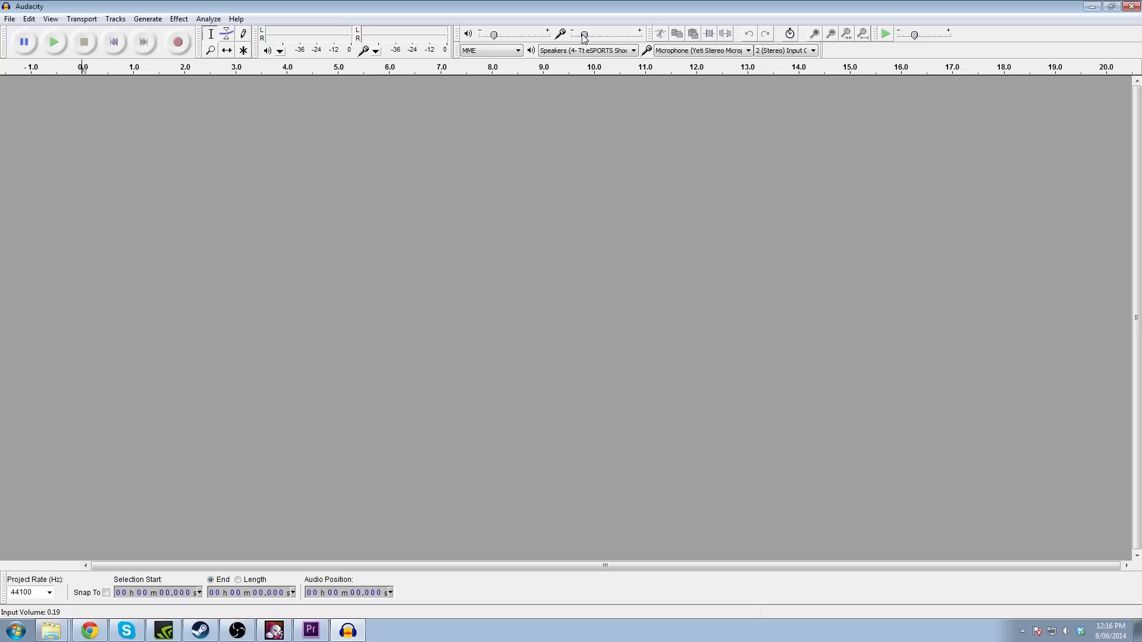
mouse_move(617, 38)
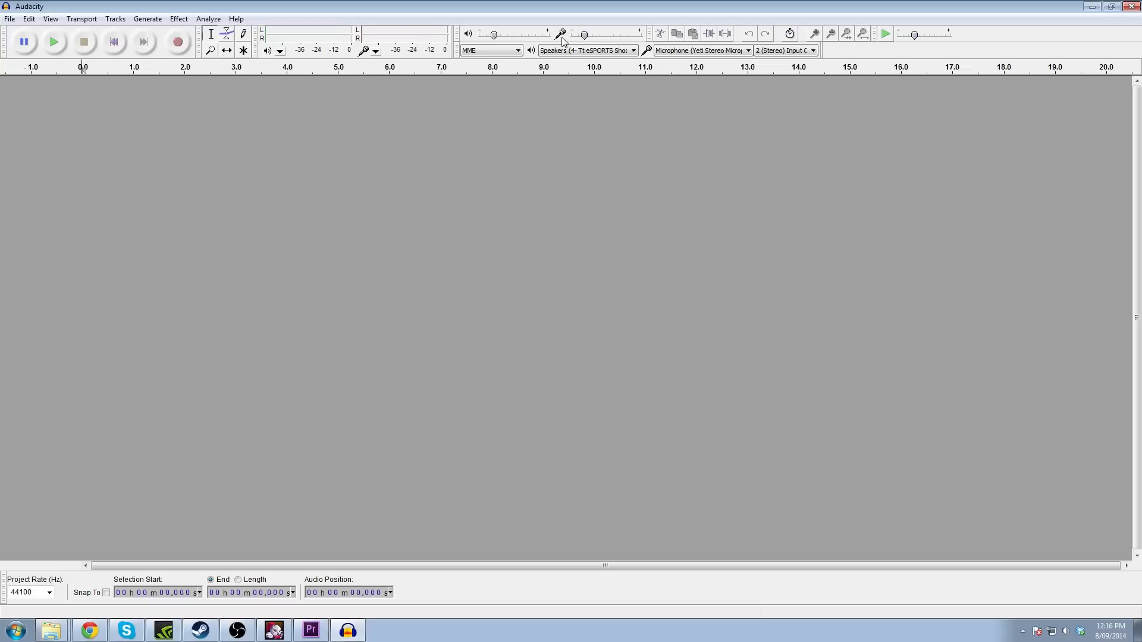
mouse_move(167, 108)
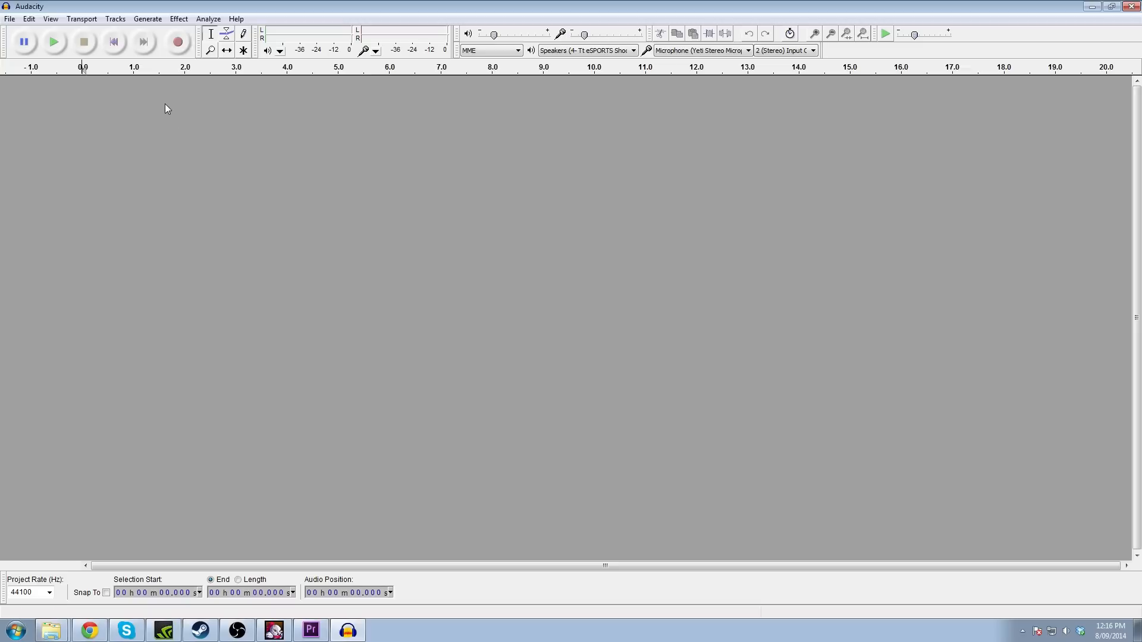
Record a short microphone test clip and stop it.
left_click(178, 41)
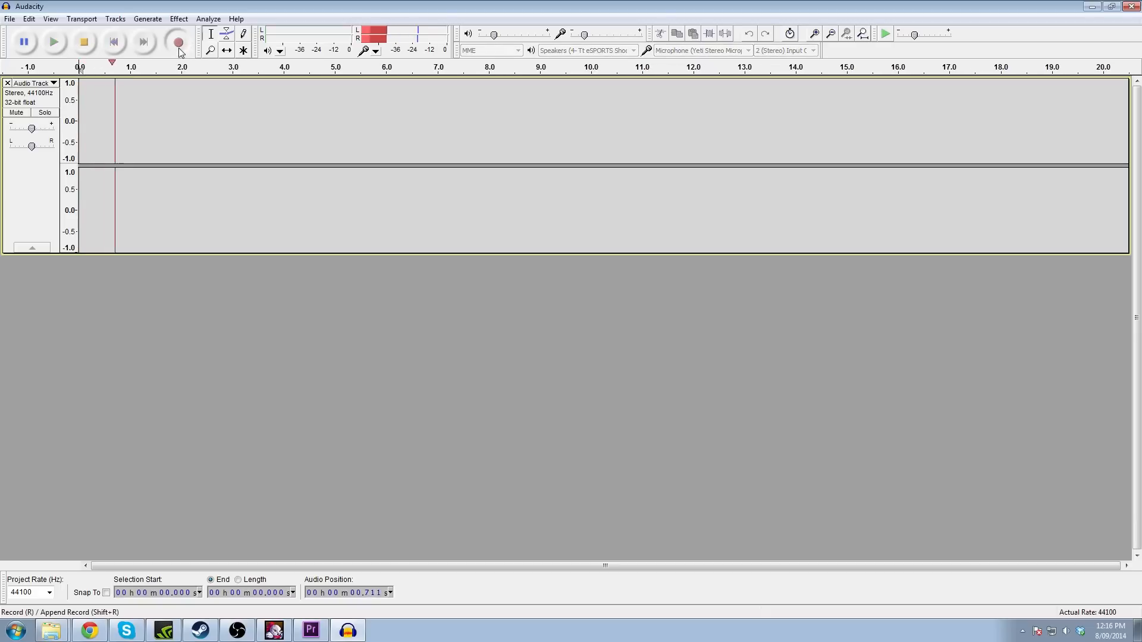
left_click(177, 42)
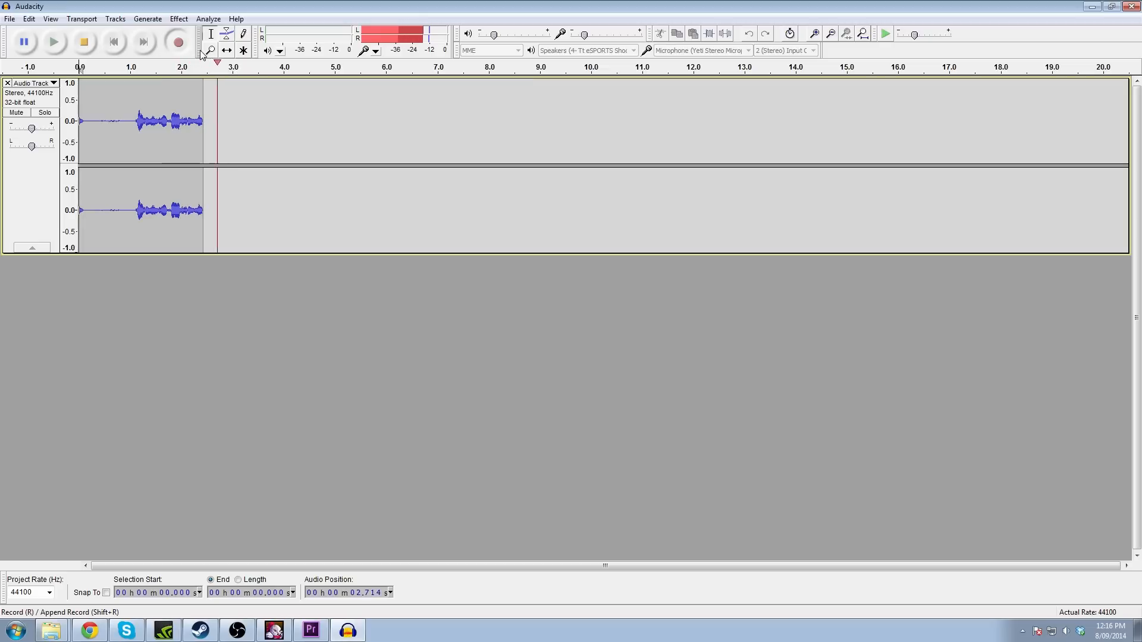
left_click(83, 41)
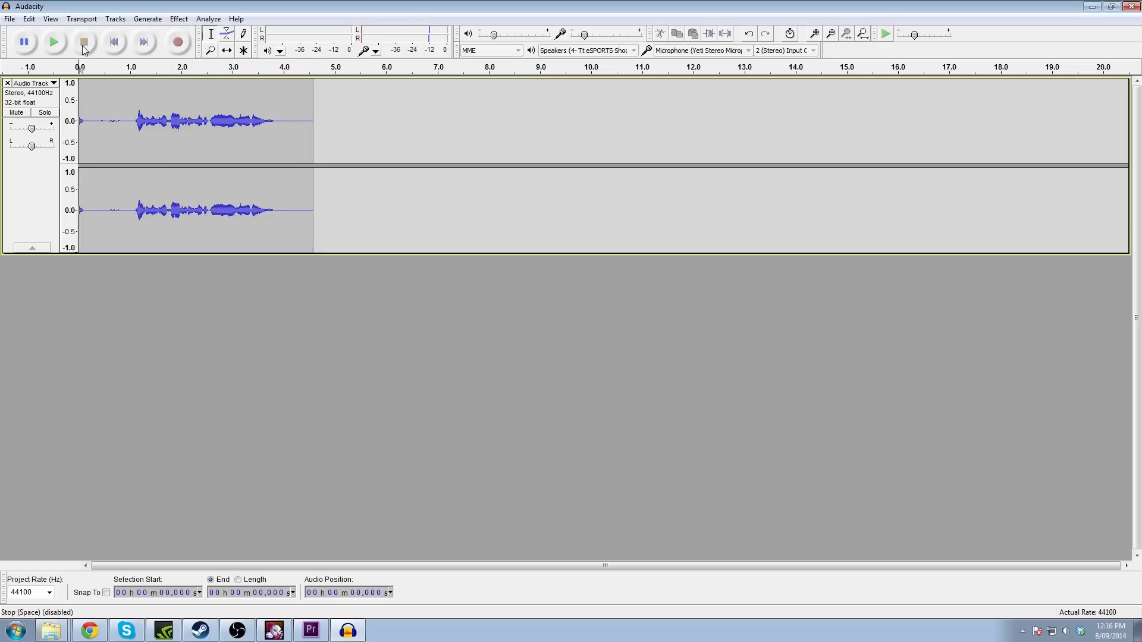
Play the test clip back from the start, then discard the test track.
left_click(53, 41)
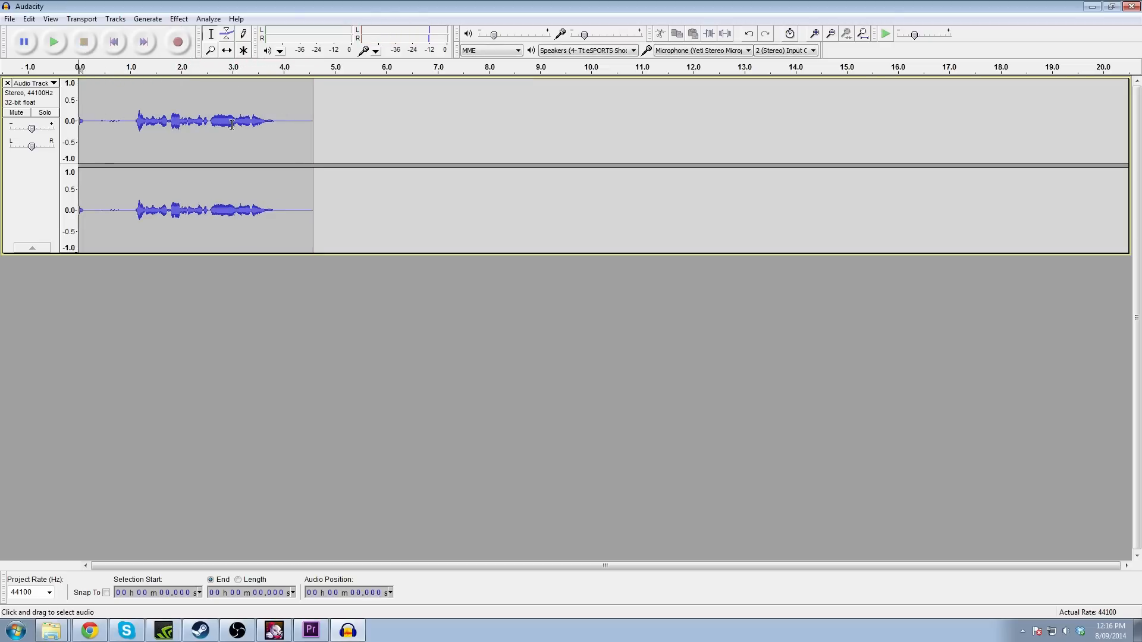
left_click(54, 42)
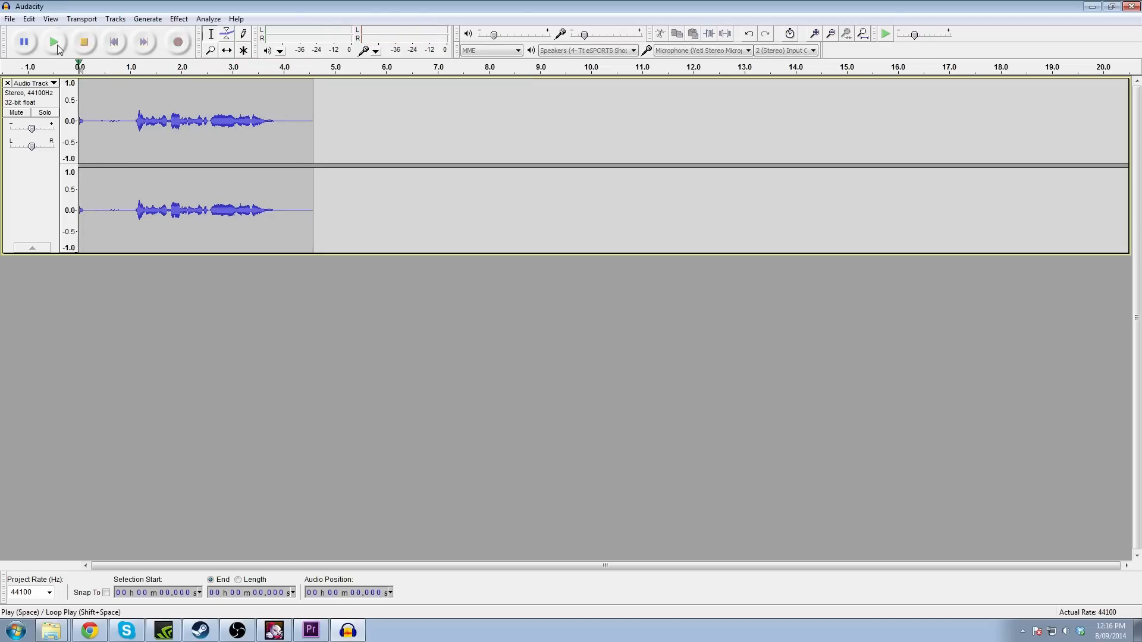
left_click(55, 41)
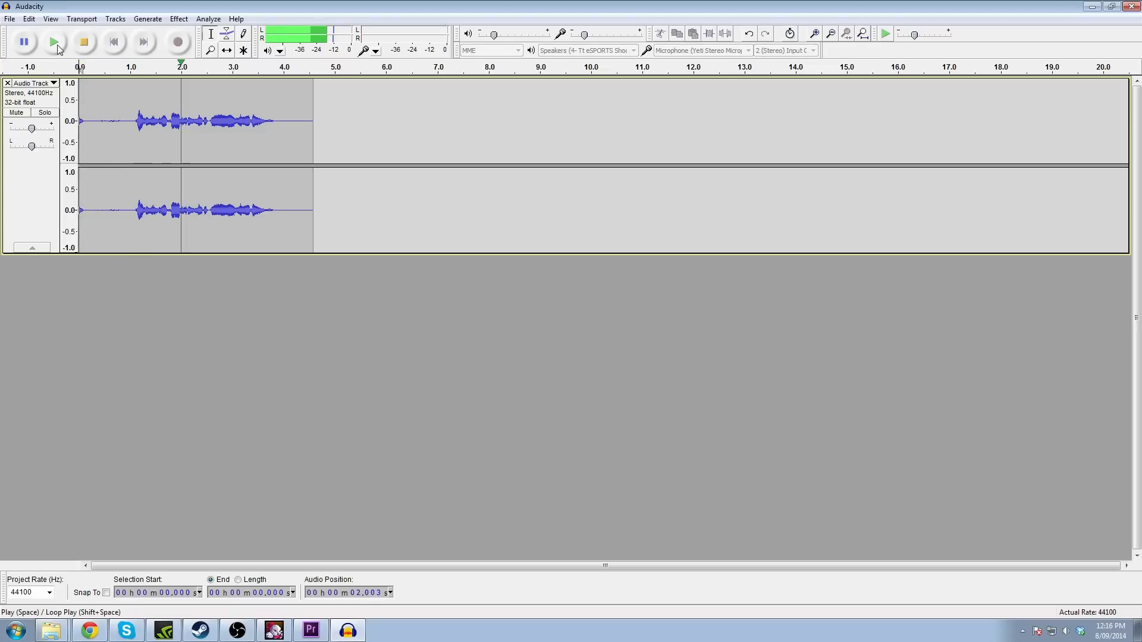
left_click(54, 41)
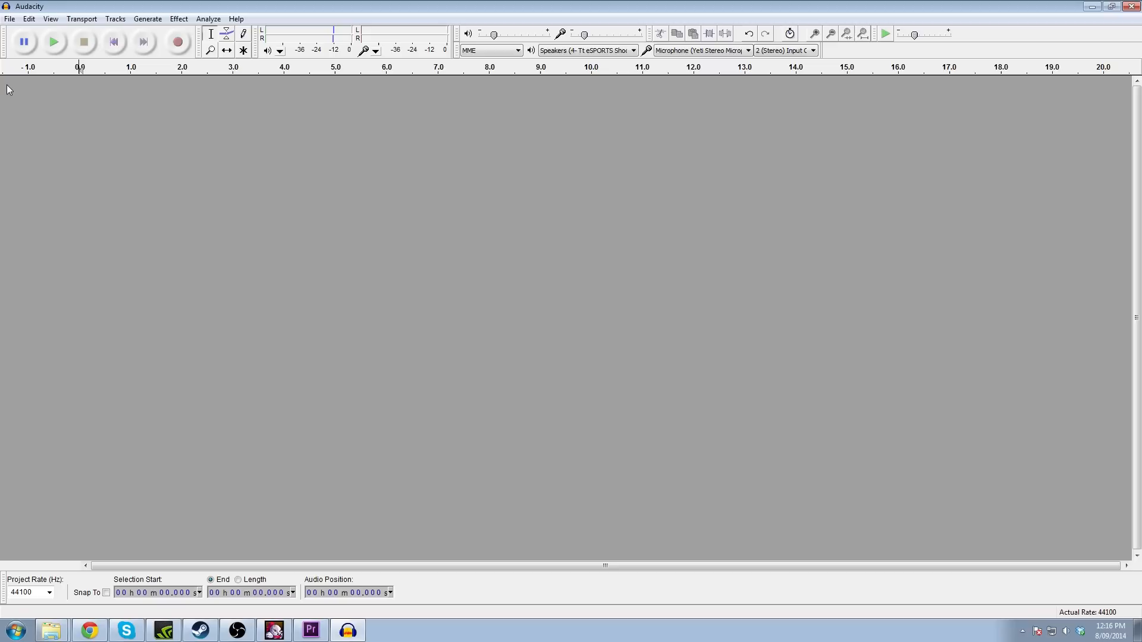
mouse_move(349, 377)
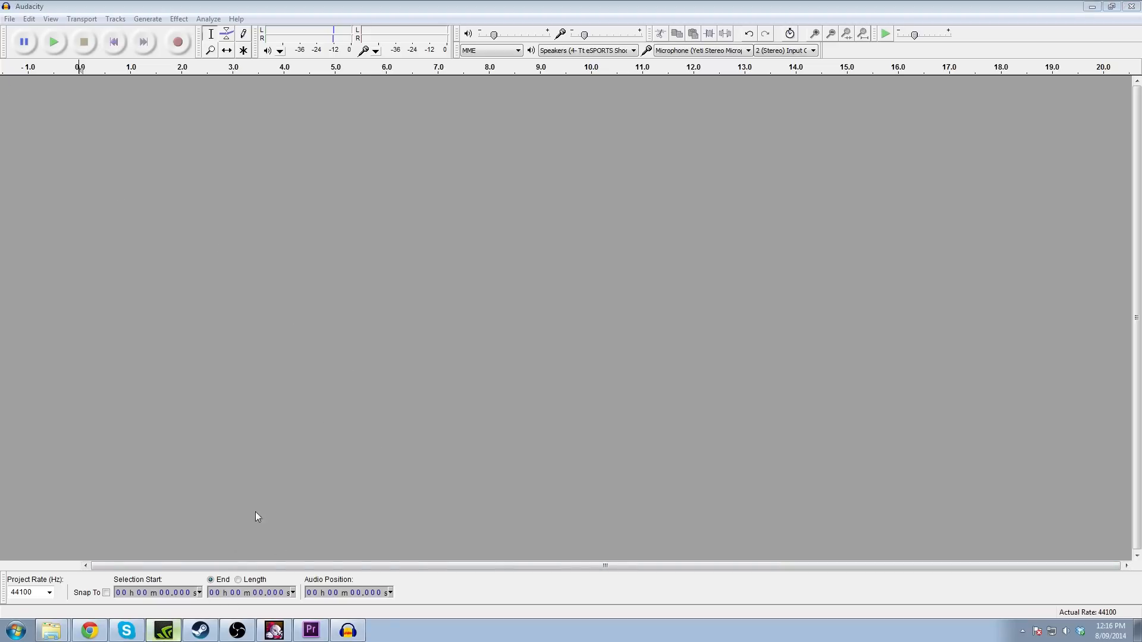
mouse_move(466, 121)
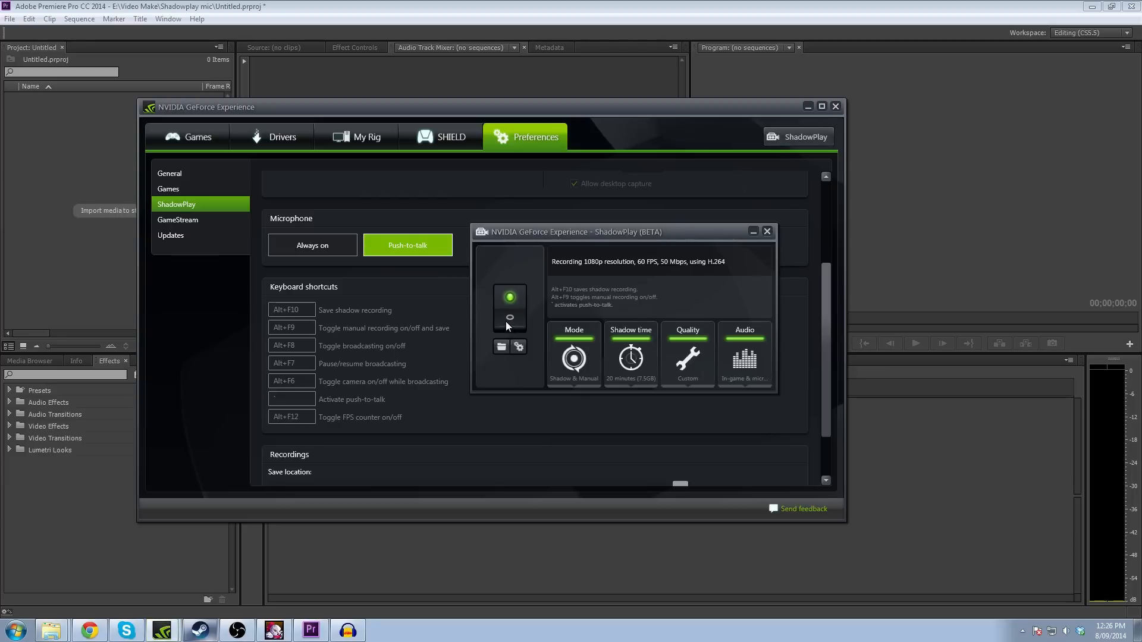
mouse_move(514, 329)
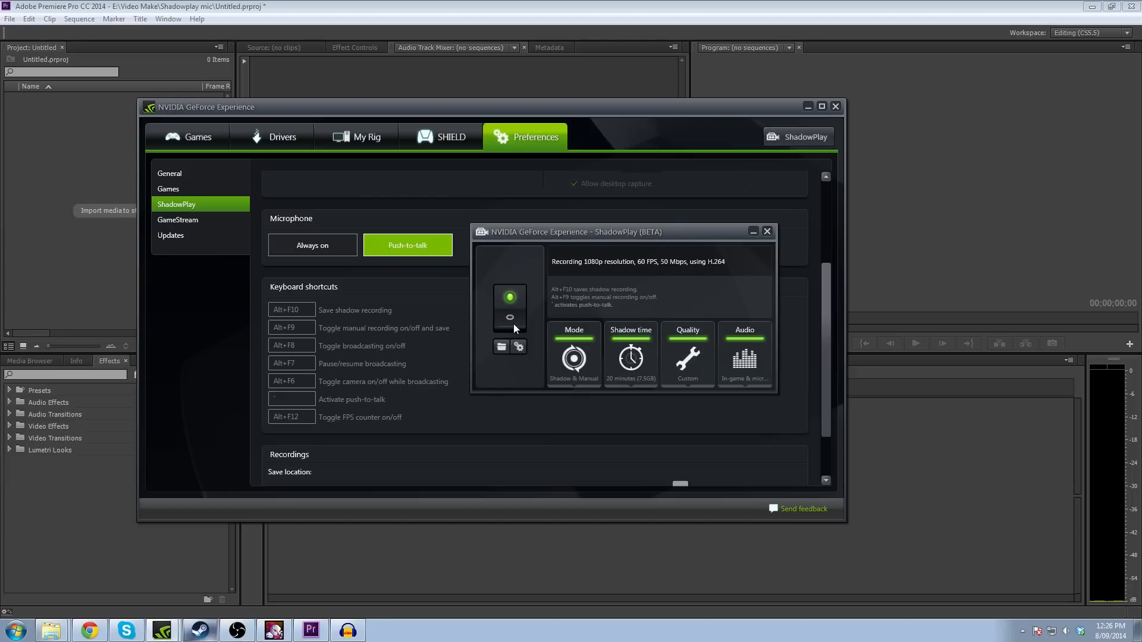
mouse_move(773, 317)
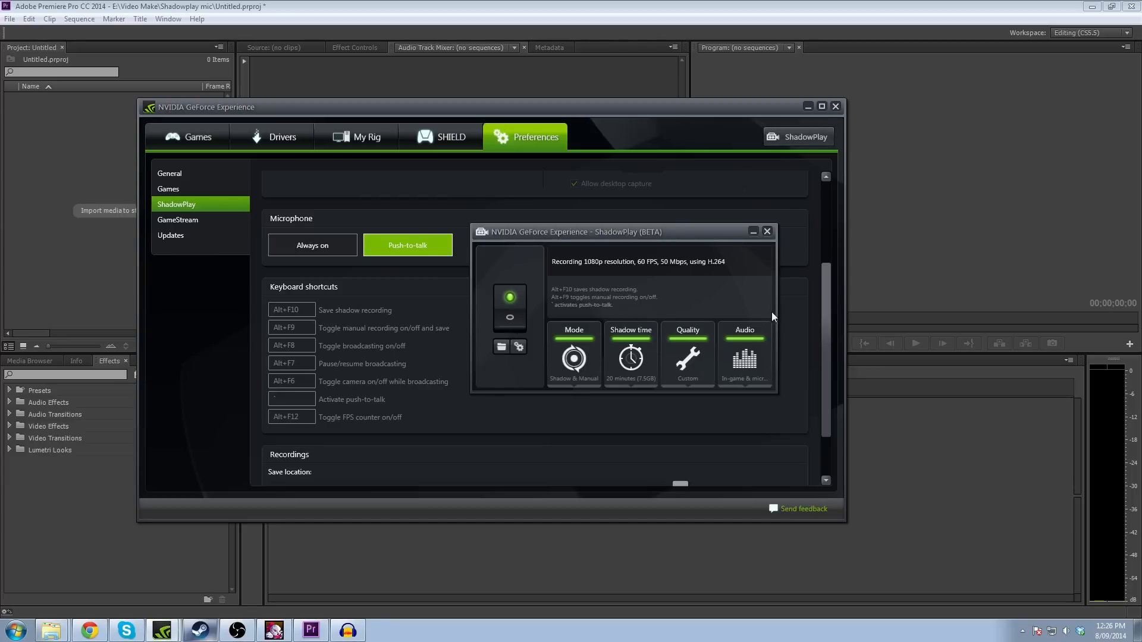
mouse_move(784, 352)
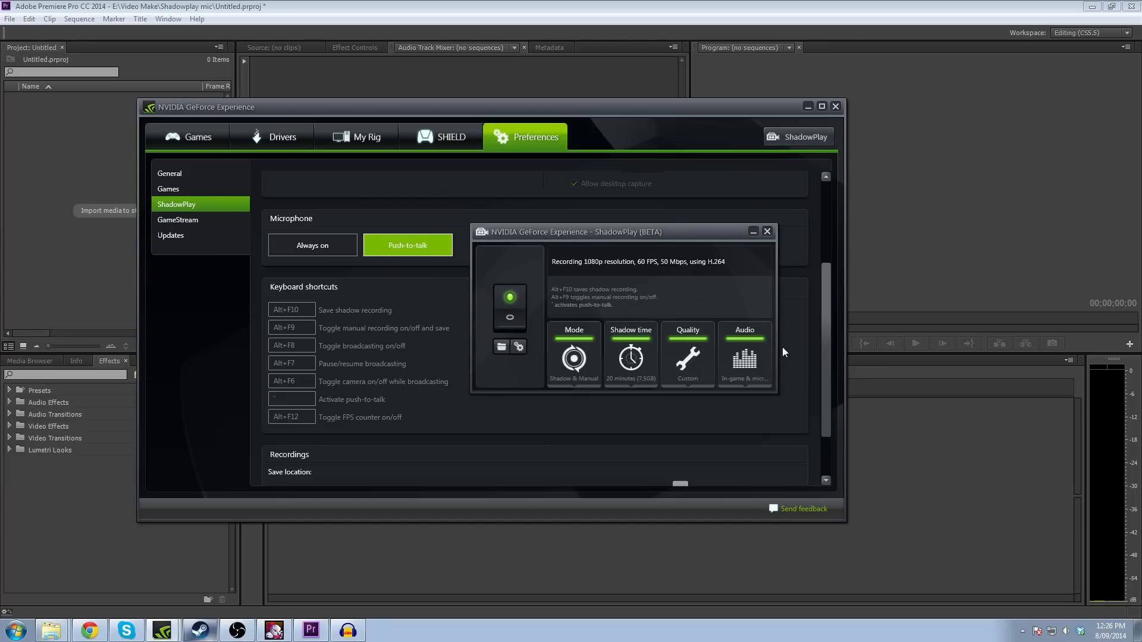
mouse_move(645, 370)
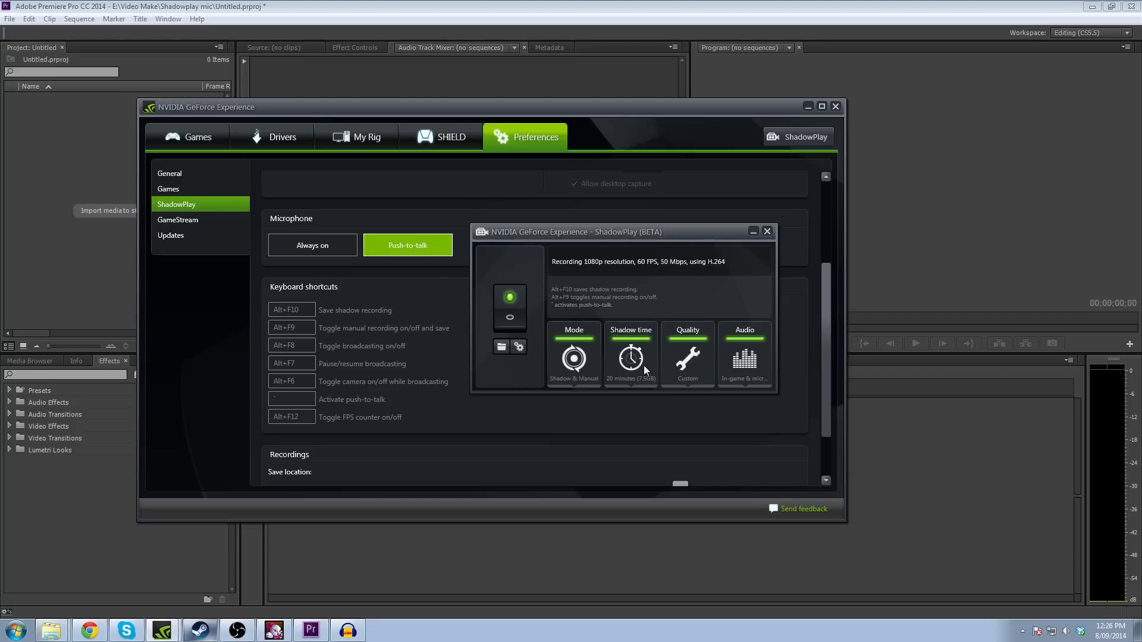
mouse_move(631, 357)
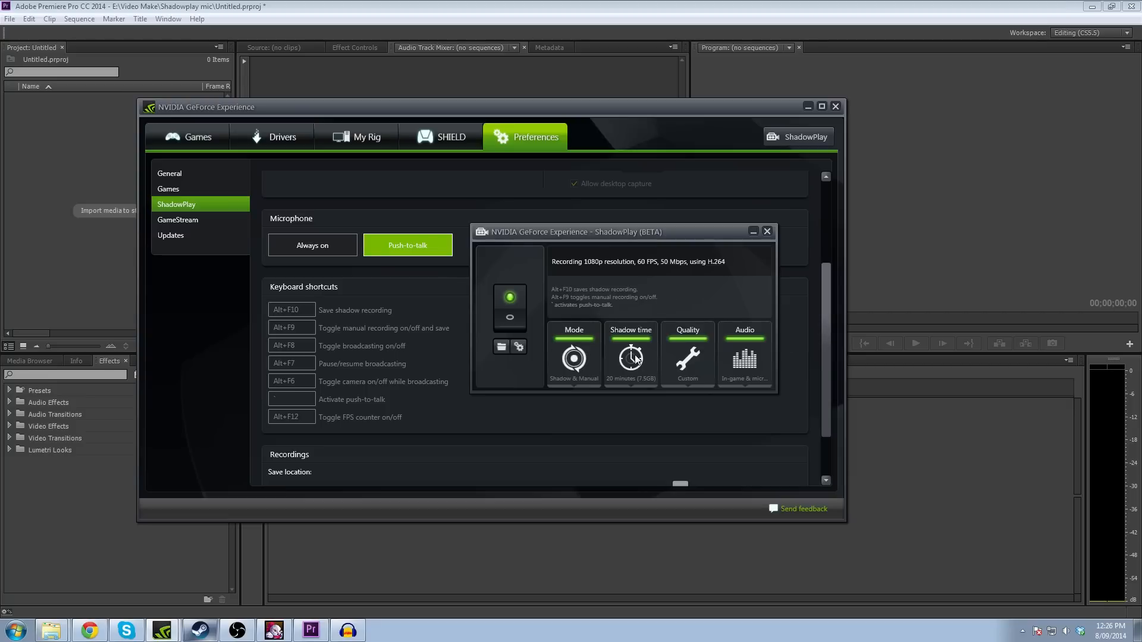
Close the ShadowPlay overlay and toggle the microphone to Always on and back to Push-to-talk.
left_click(745, 355)
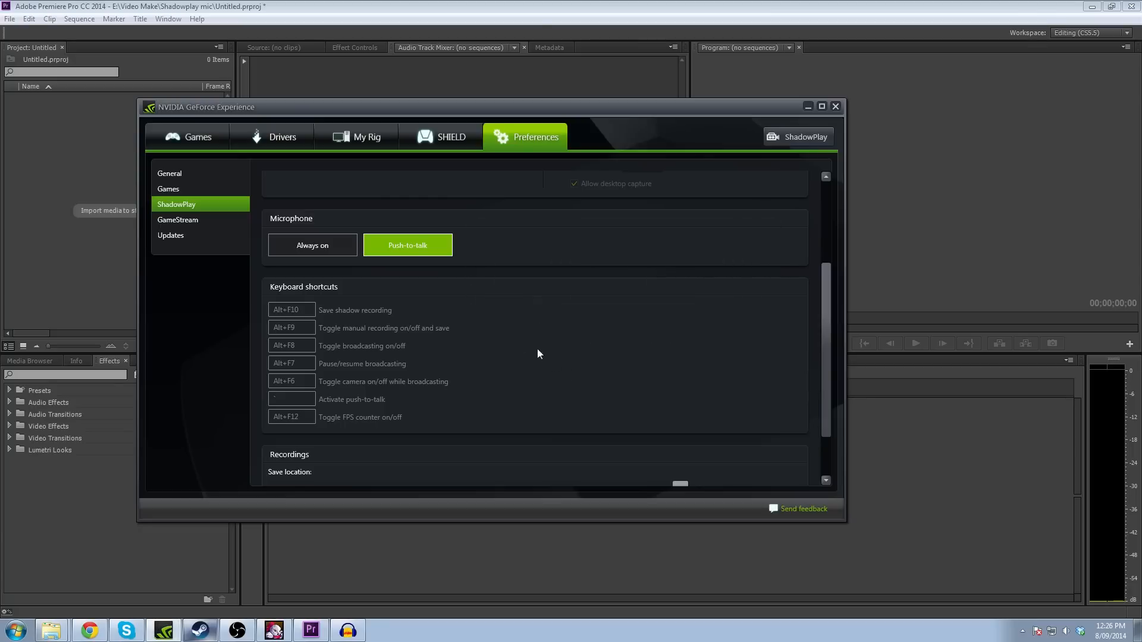
left_click(311, 245)
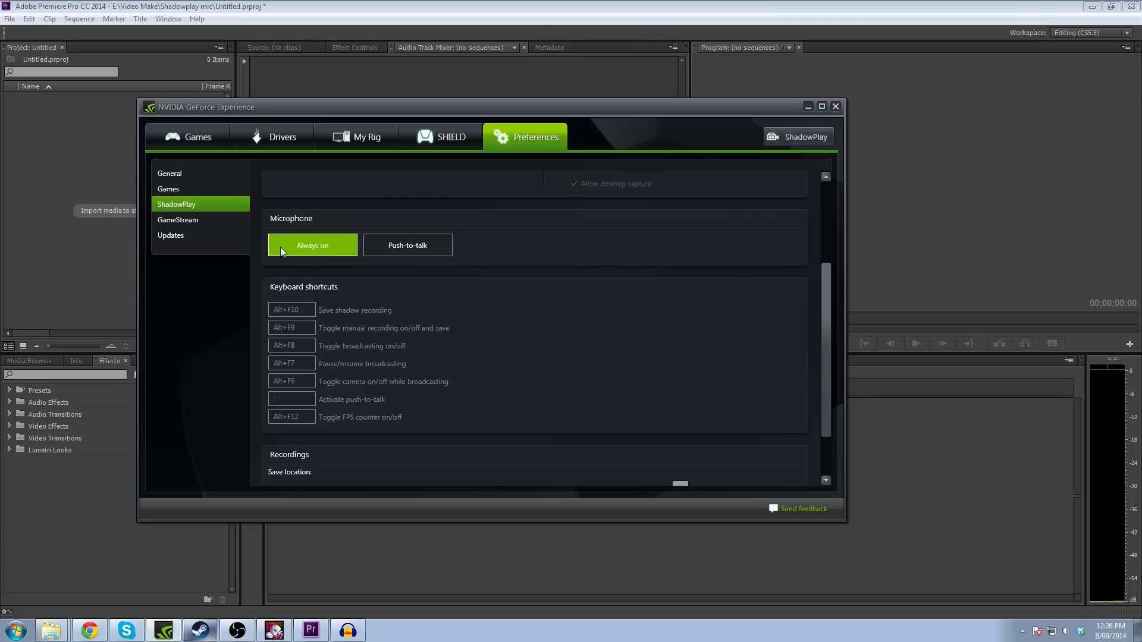
left_click(406, 245)
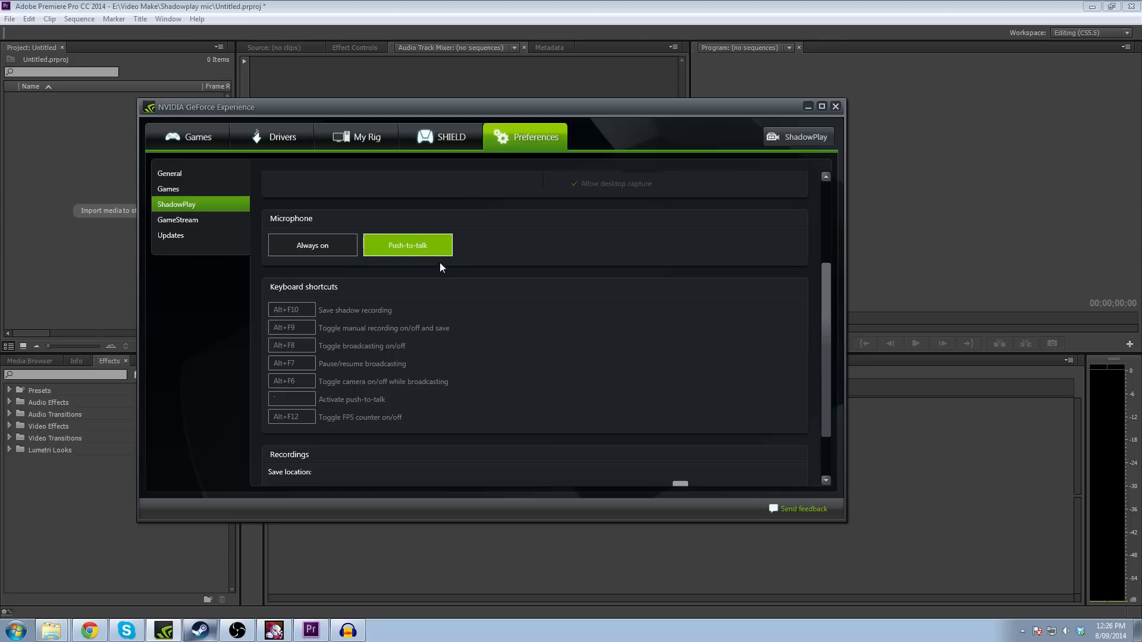
mouse_move(392, 406)
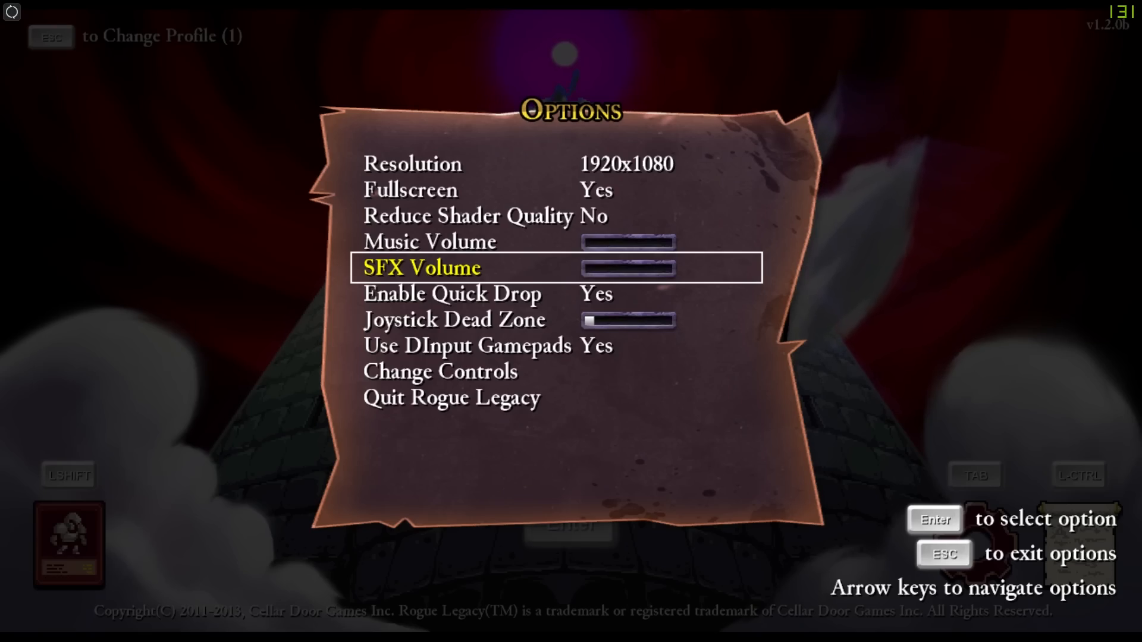
Leave the game's options screen and start a microphone recording in Audacity.
key("Escape")
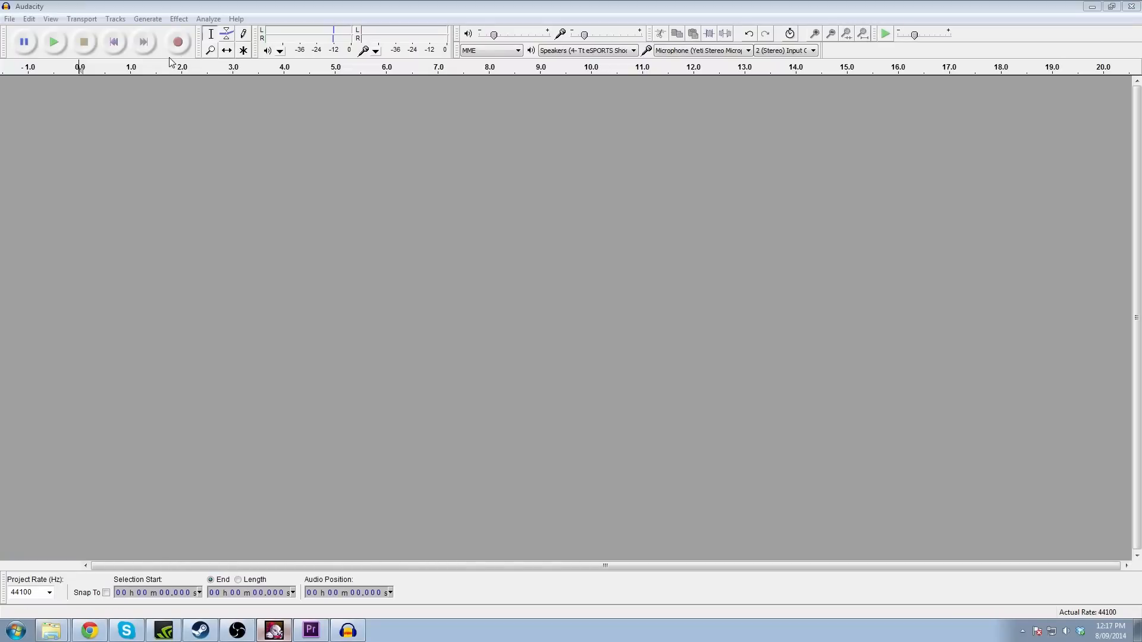
left_click(177, 41)
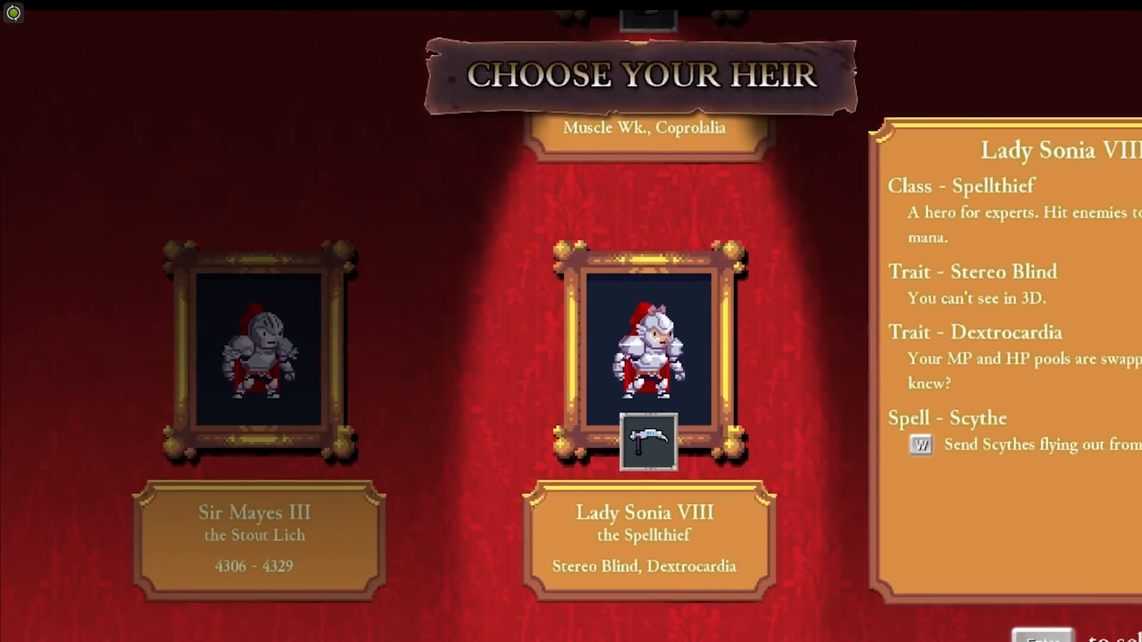
Browse the heirs on Rogue Legacy's Choose Your Heir screen while recording.
key("Left")
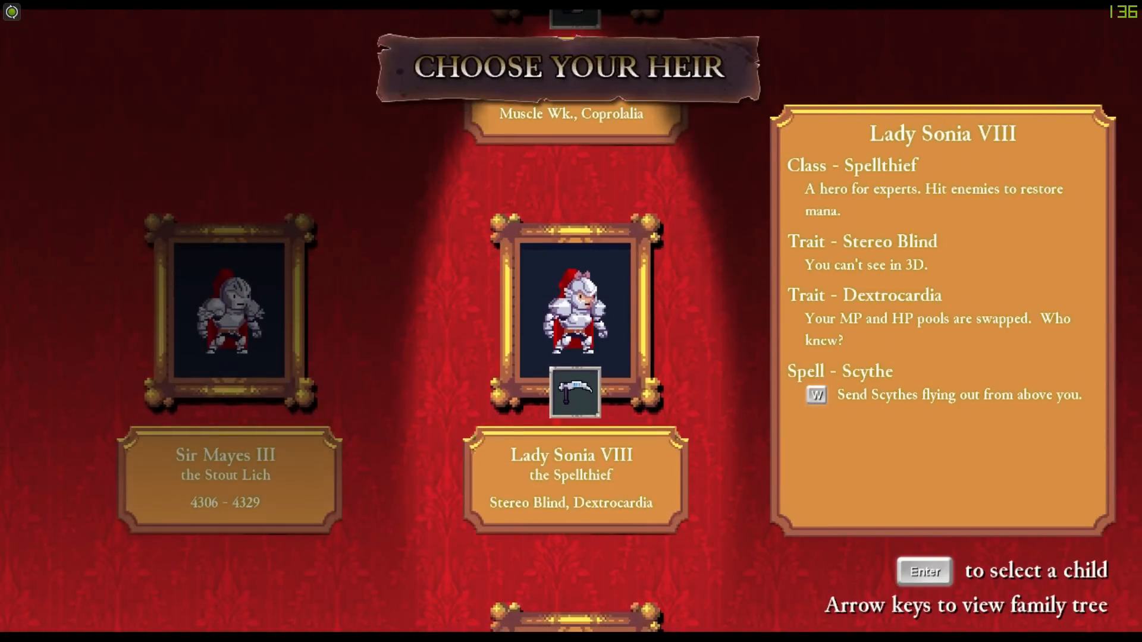
key("Right")
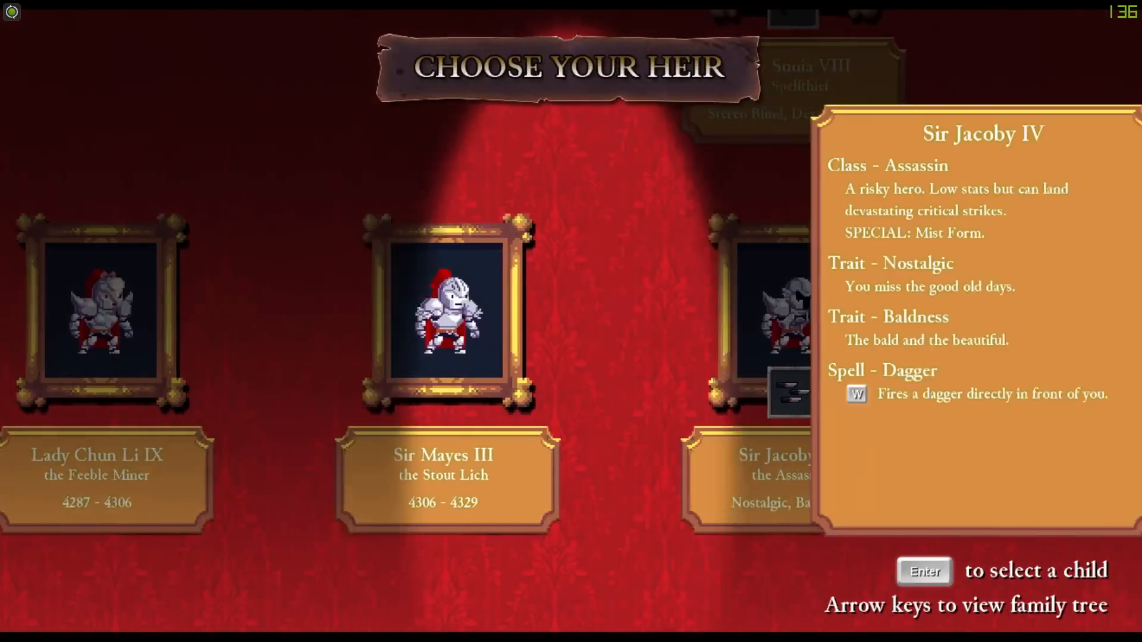
key("Enter")
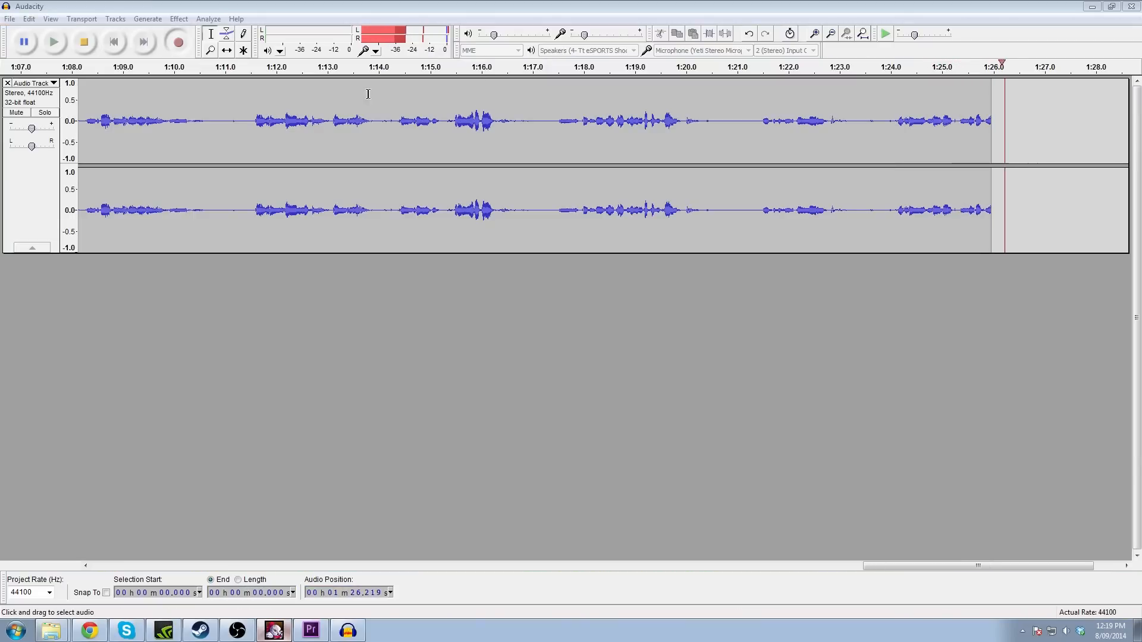
Stop the recording, scroll to the three sync pulses near 57 seconds, and switch to Premiere Pro.
left_click(83, 42)
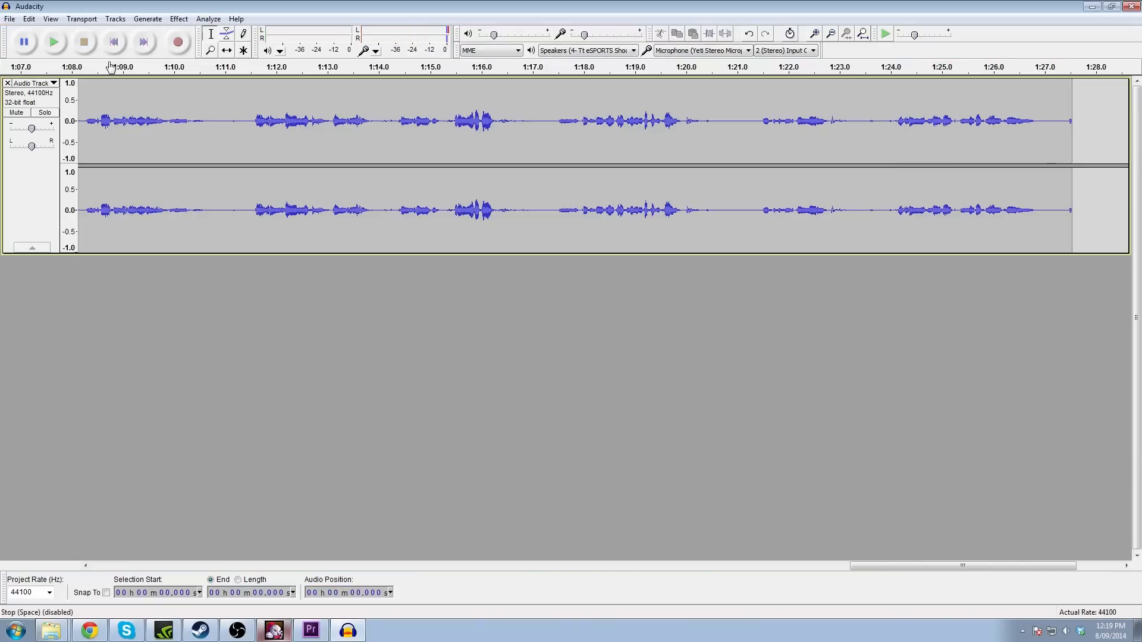
left_click_drag(961, 567, 881, 566)
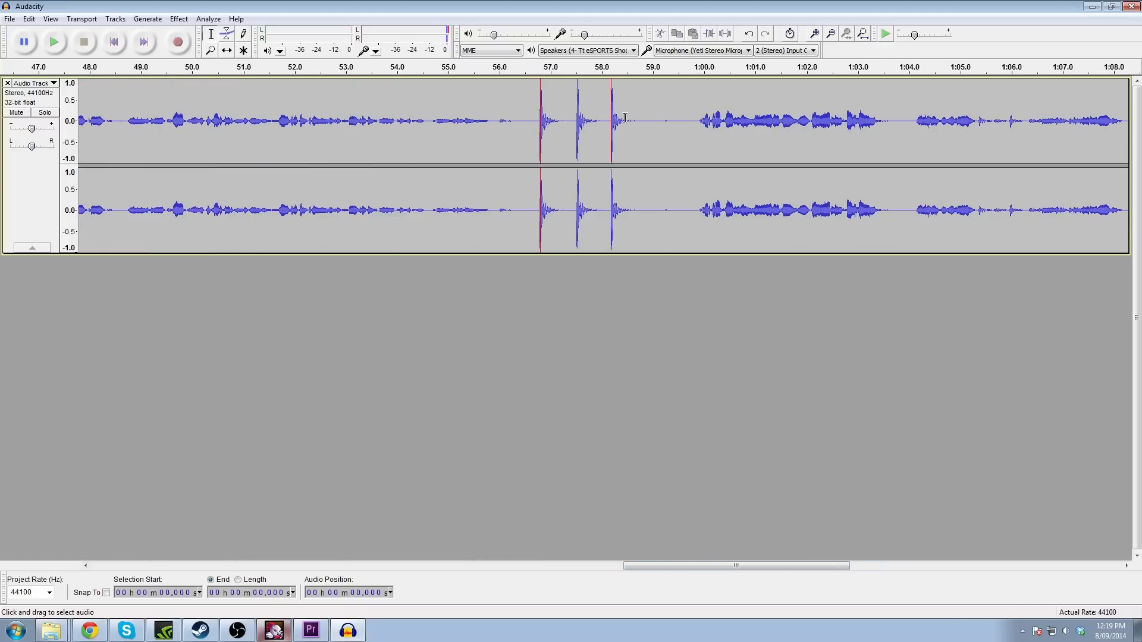
mouse_move(566, 121)
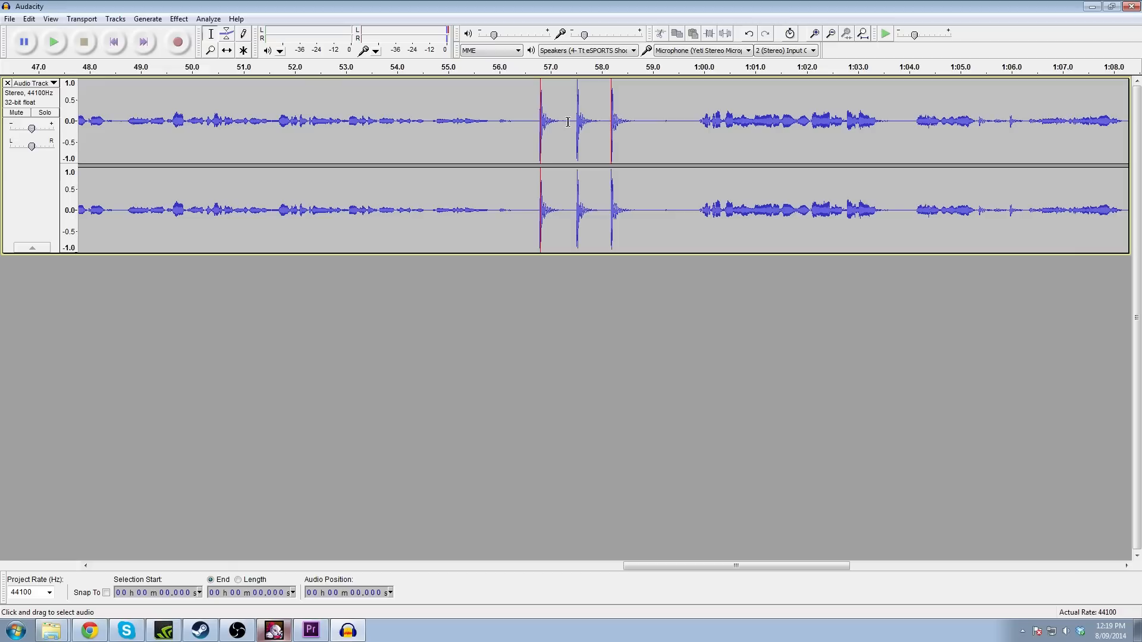
mouse_move(560, 127)
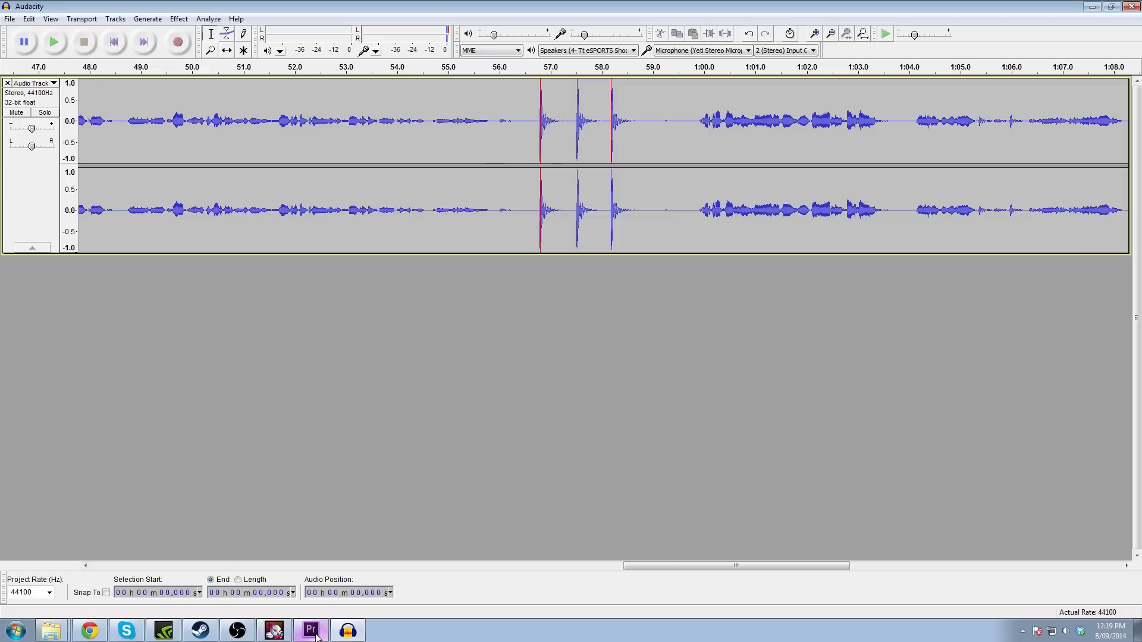
left_click(310, 630)
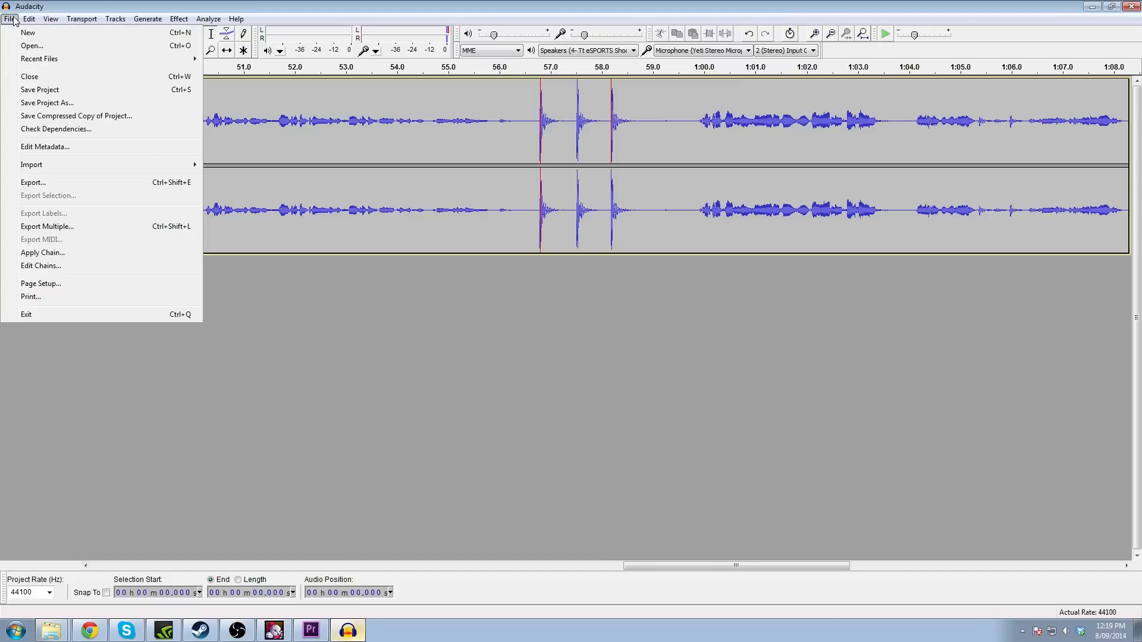
Export the recording as a 16-bit PCM WAV named 'rogue legacy' in the Shadowplay mic folder.
left_click(34, 182)
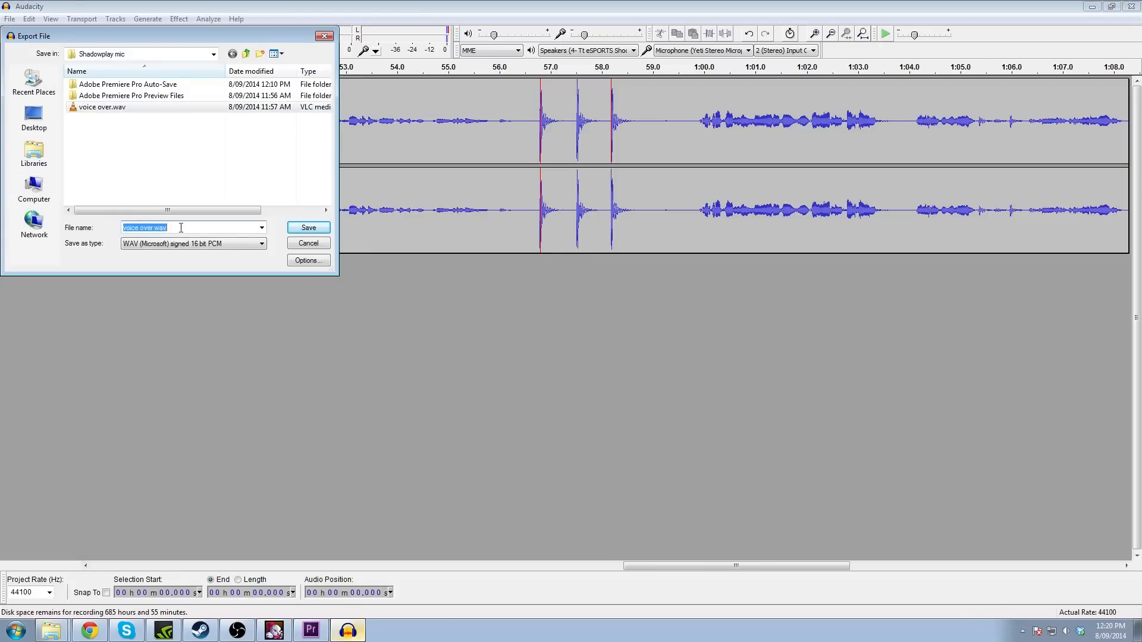
type("rogue legacy")
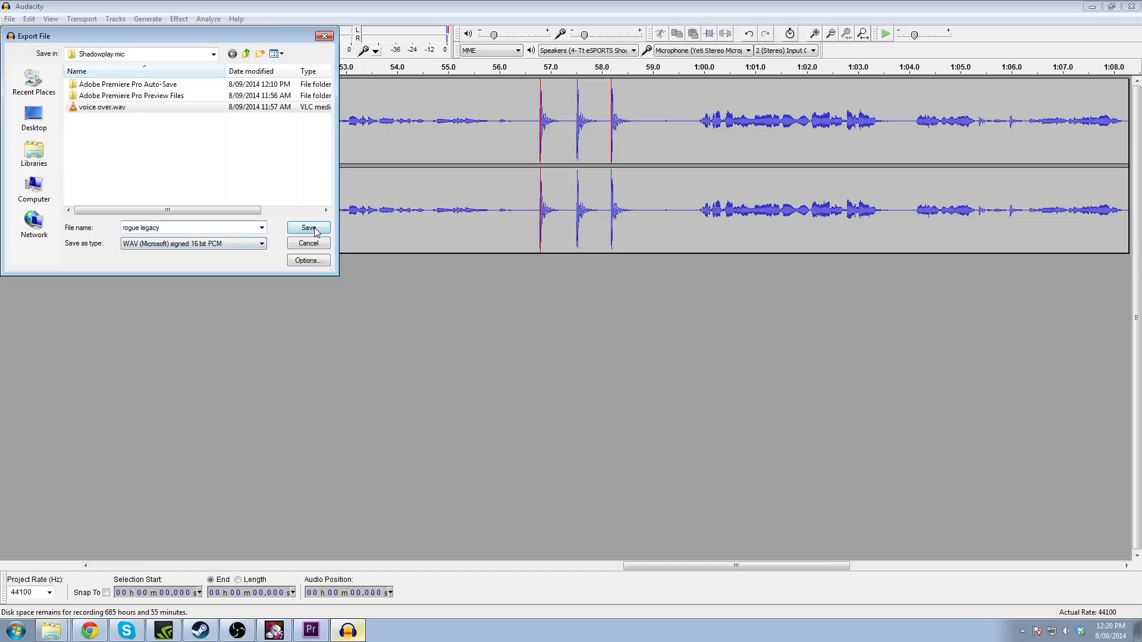
left_click(307, 227)
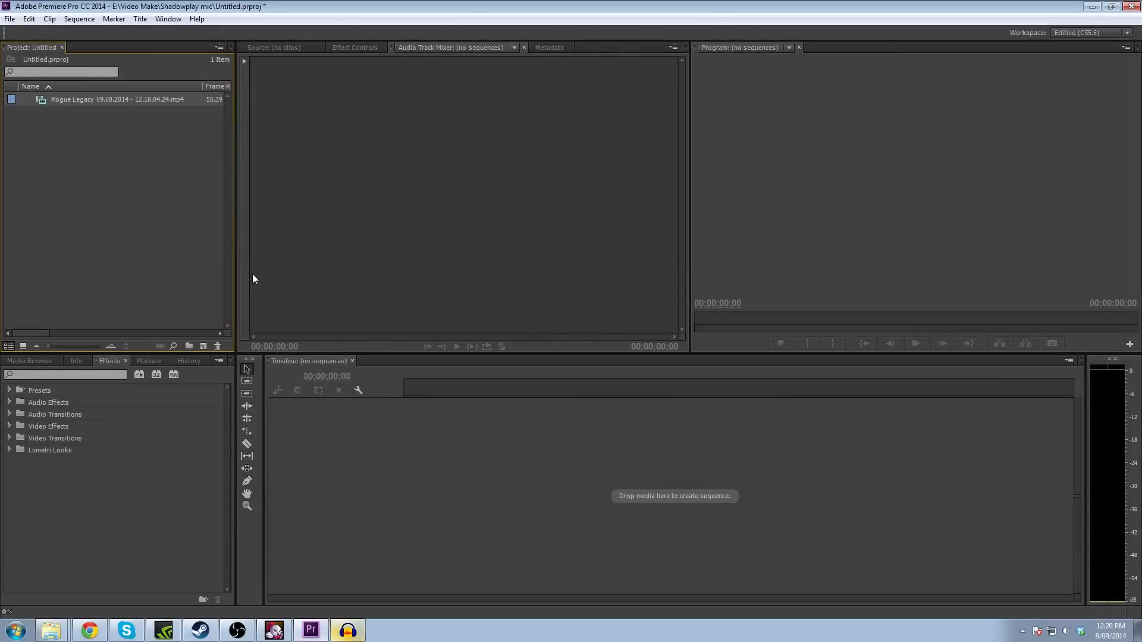
mouse_move(54, 99)
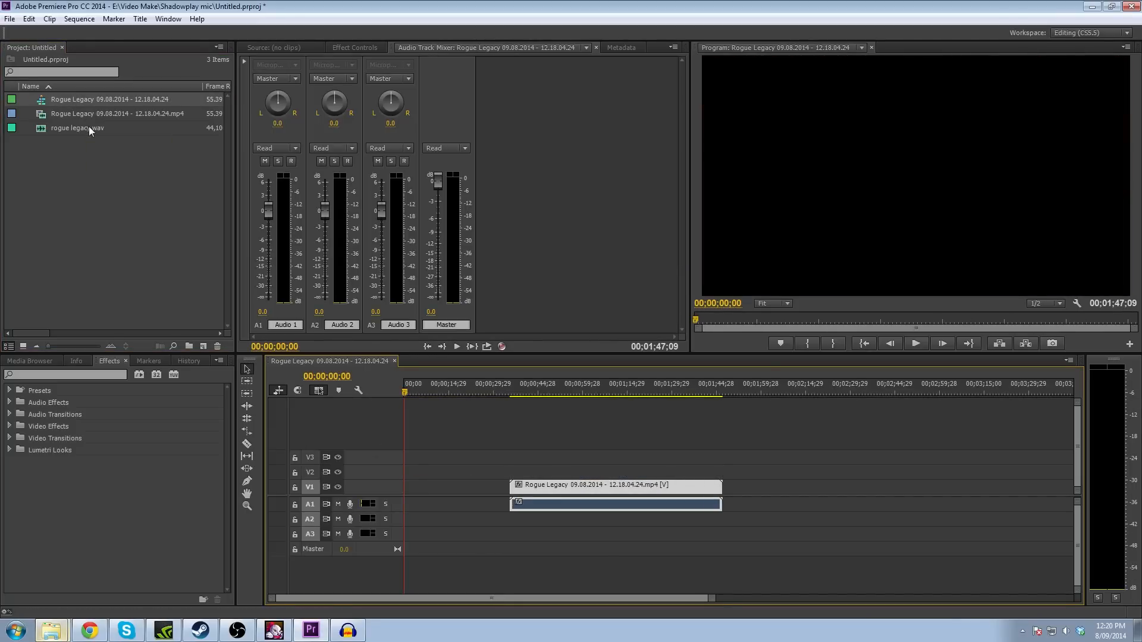
mouse_move(79, 130)
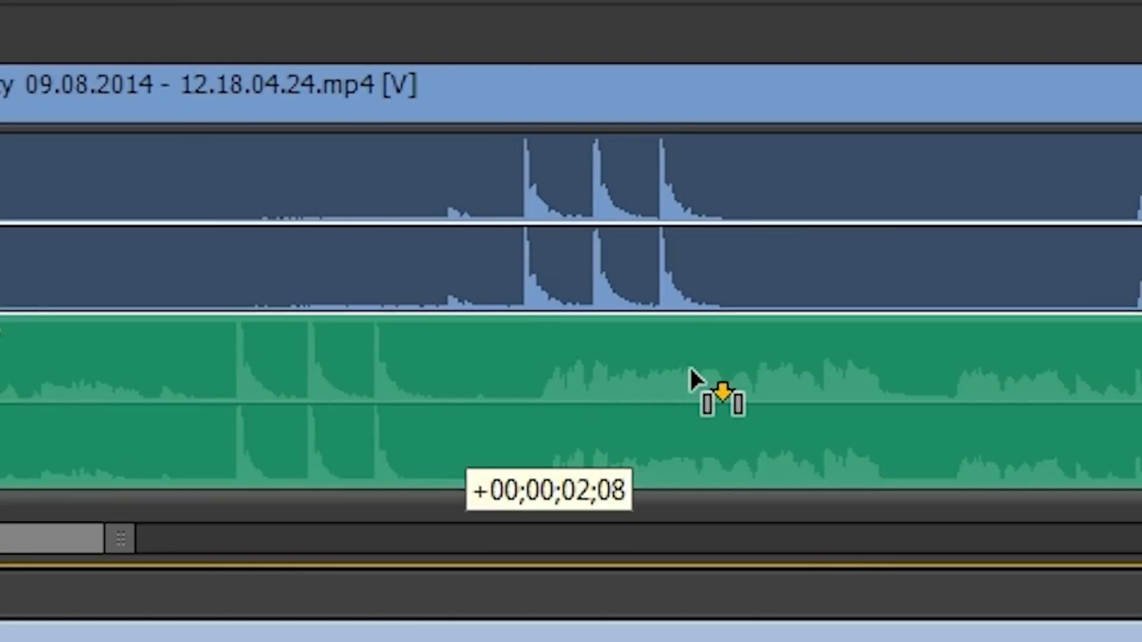
Slide rogue legacy.wav on track A2 until its three spikes align with the gameplay audio on A1.
left_click_drag(717, 394, 809, 393)
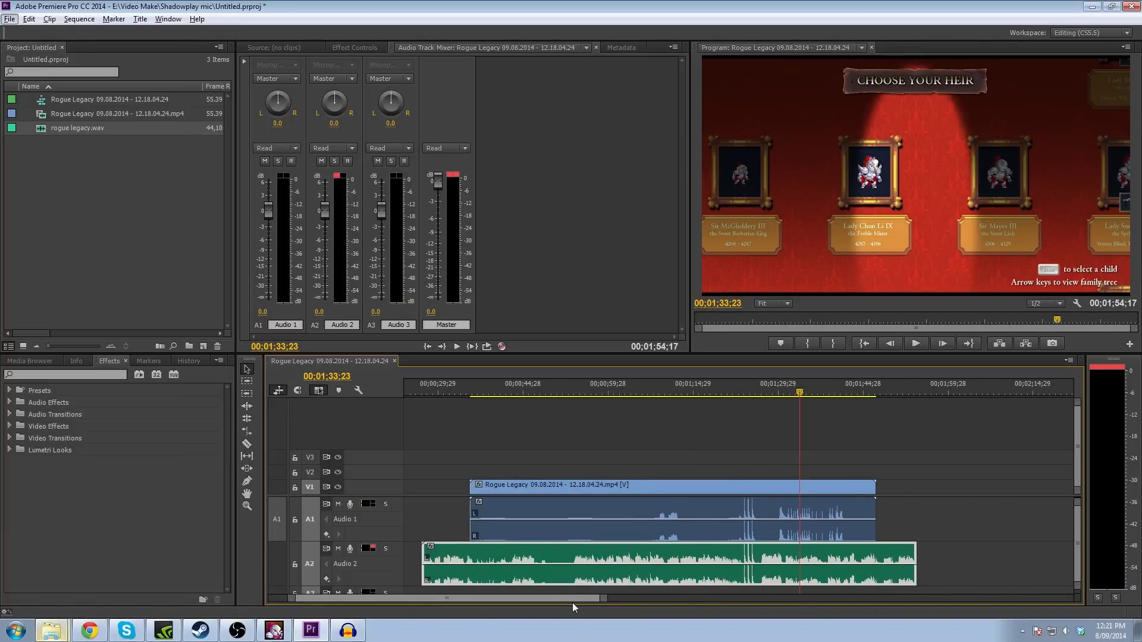
mouse_move(290, 265)
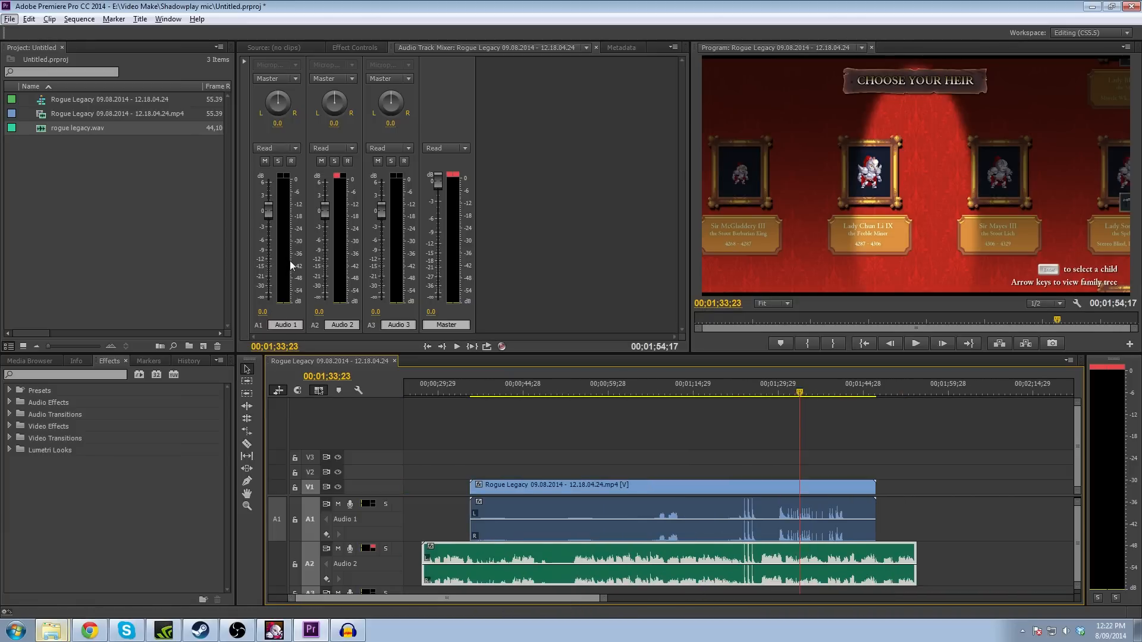
mouse_move(786, 478)
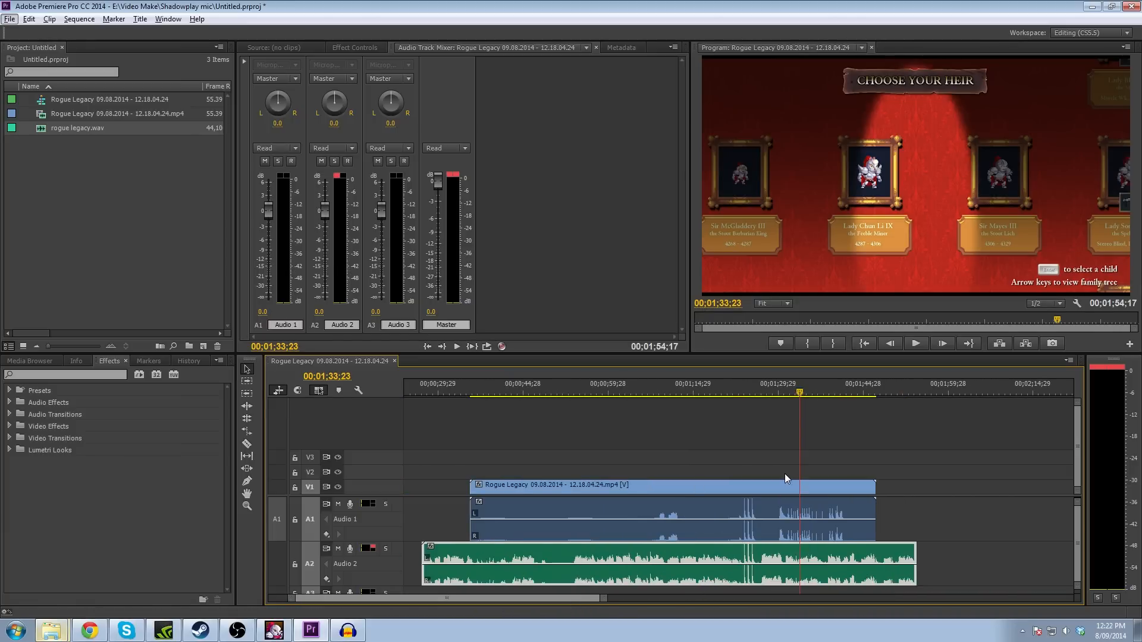